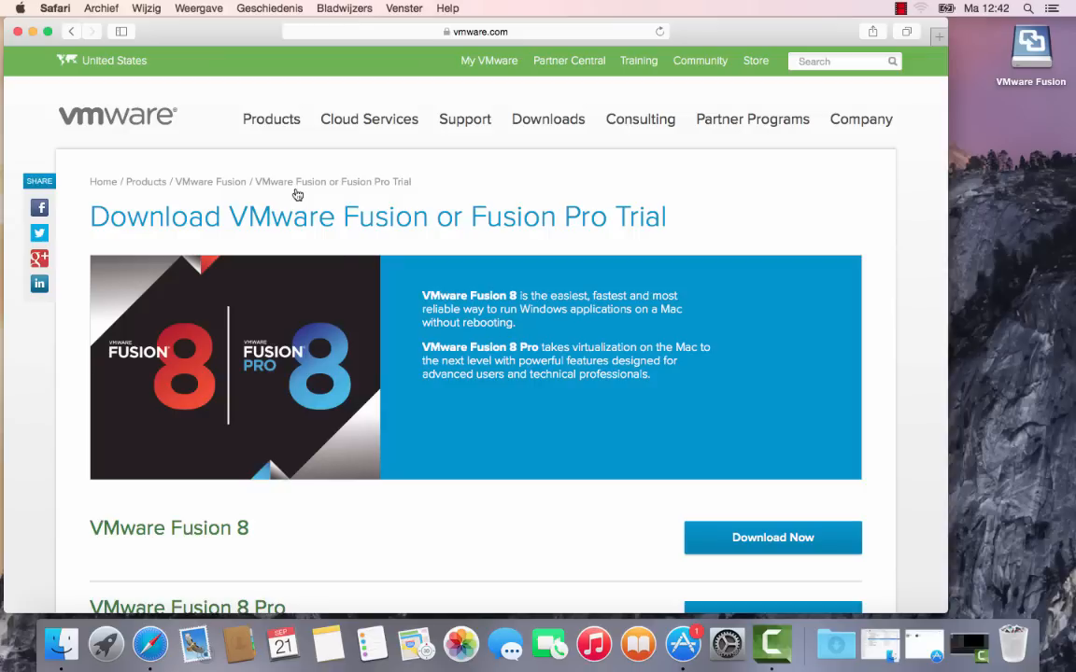
Download the VMware Fusion 8 trial installer from the vmware.com trial page
click(271, 118)
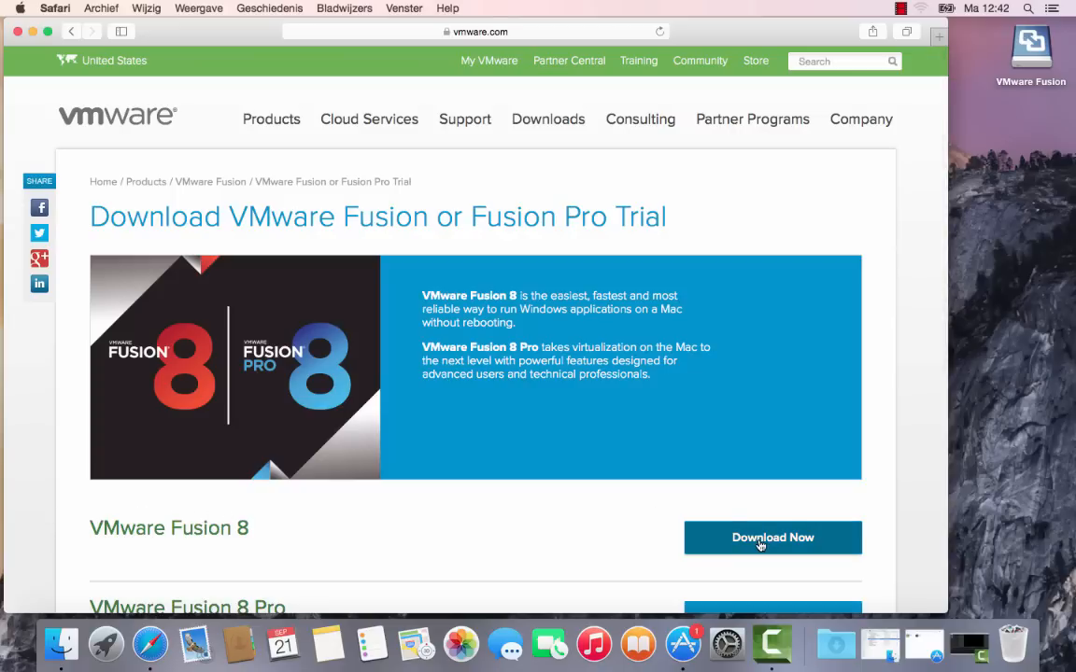
mouse_move(33, 36)
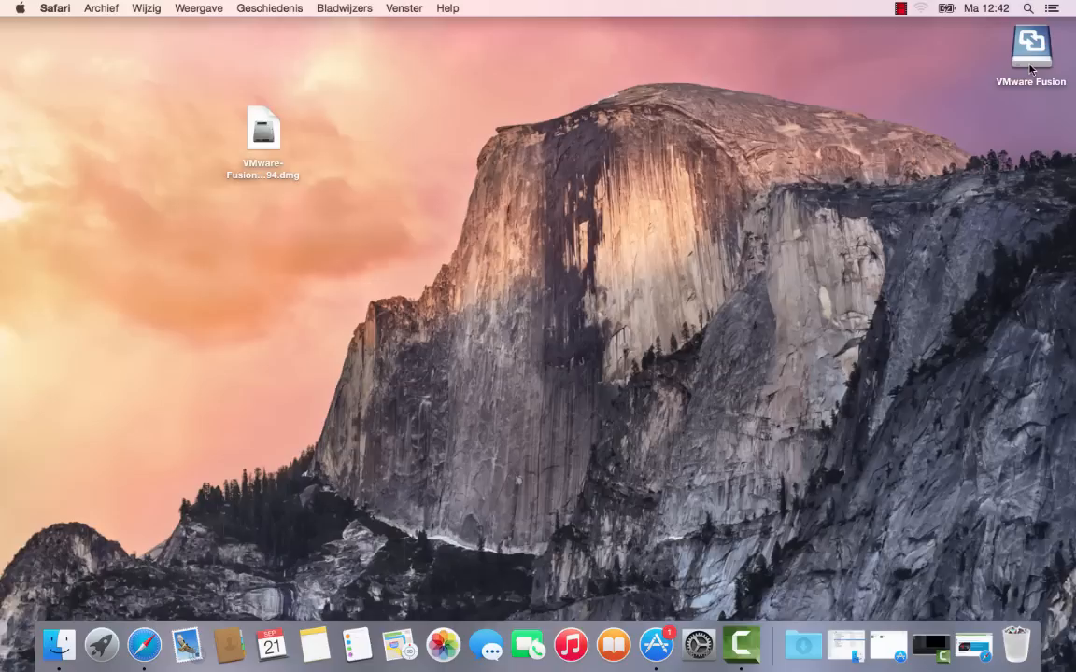
Inspect the mounted VMware Fusion volume, then place the .dmg beneath the volume icon on the desktop
click(1031, 52)
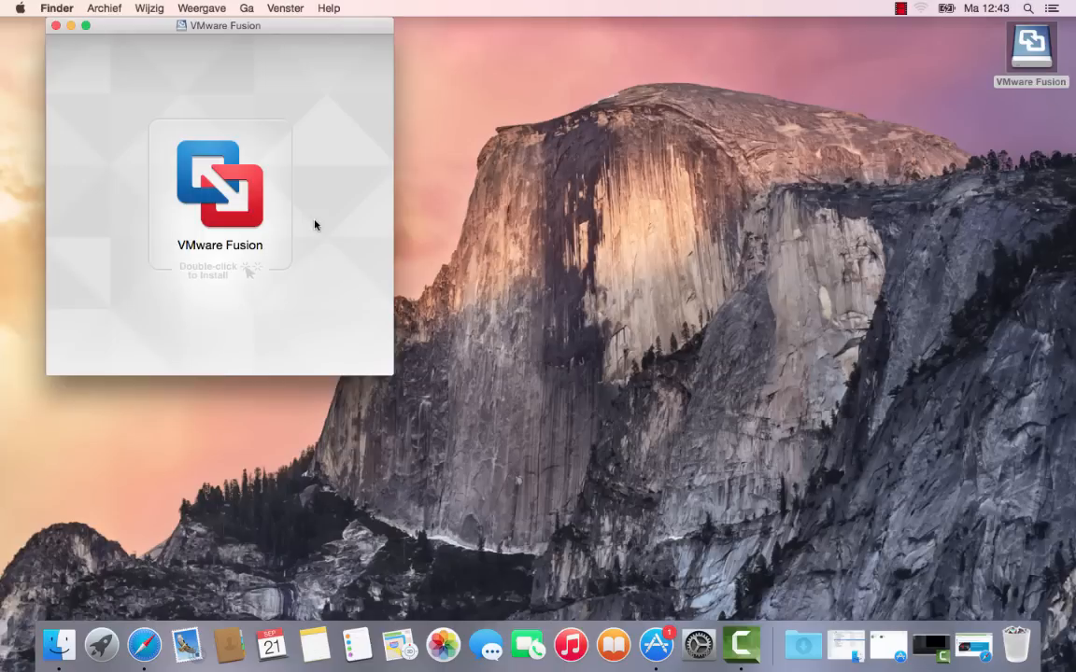
click(220, 182)
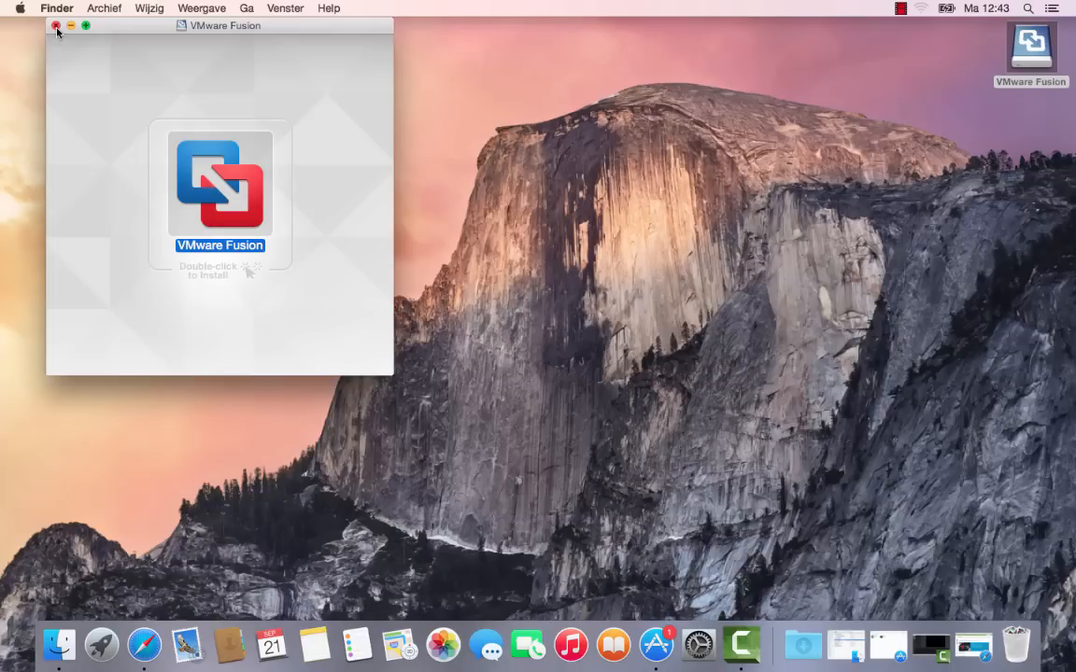
click(55, 25)
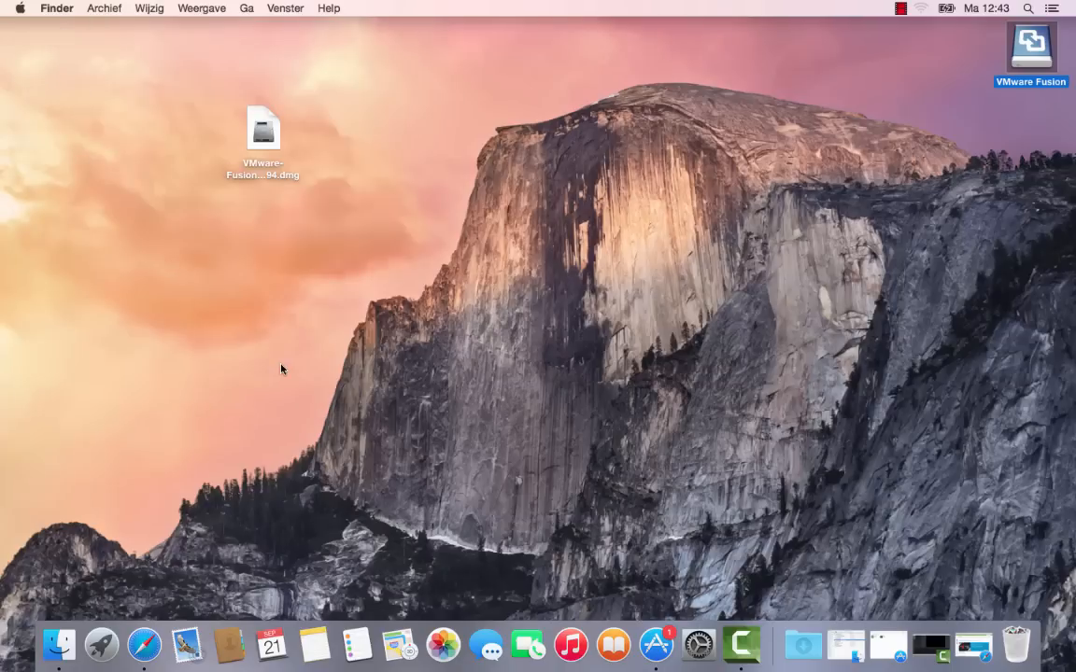
drag(263, 131, 687, 126)
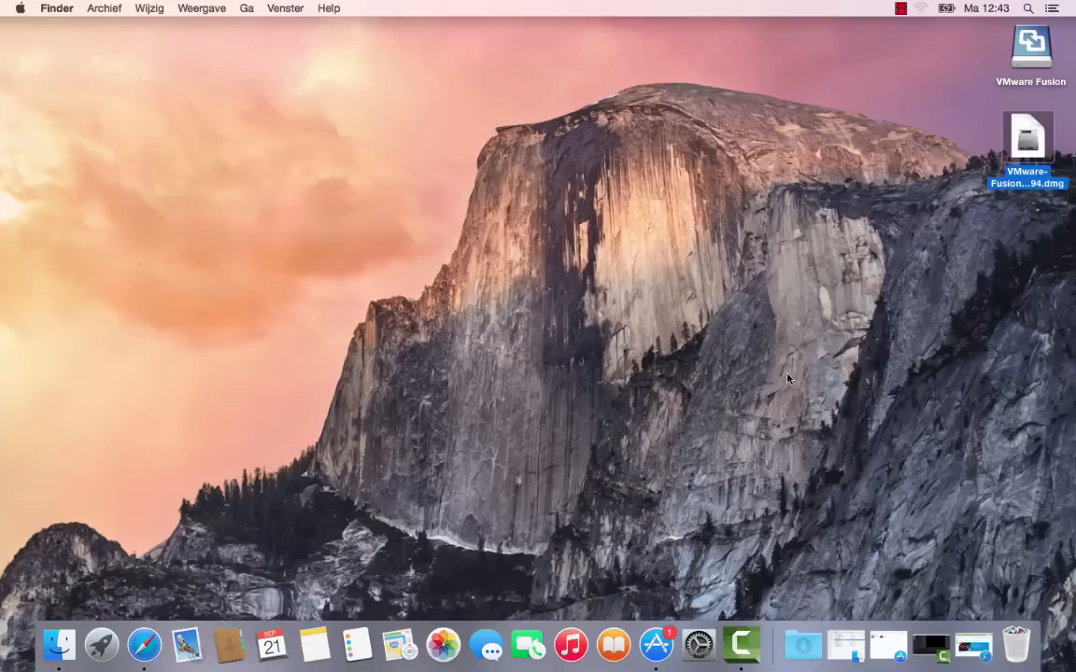
mouse_move(260, 406)
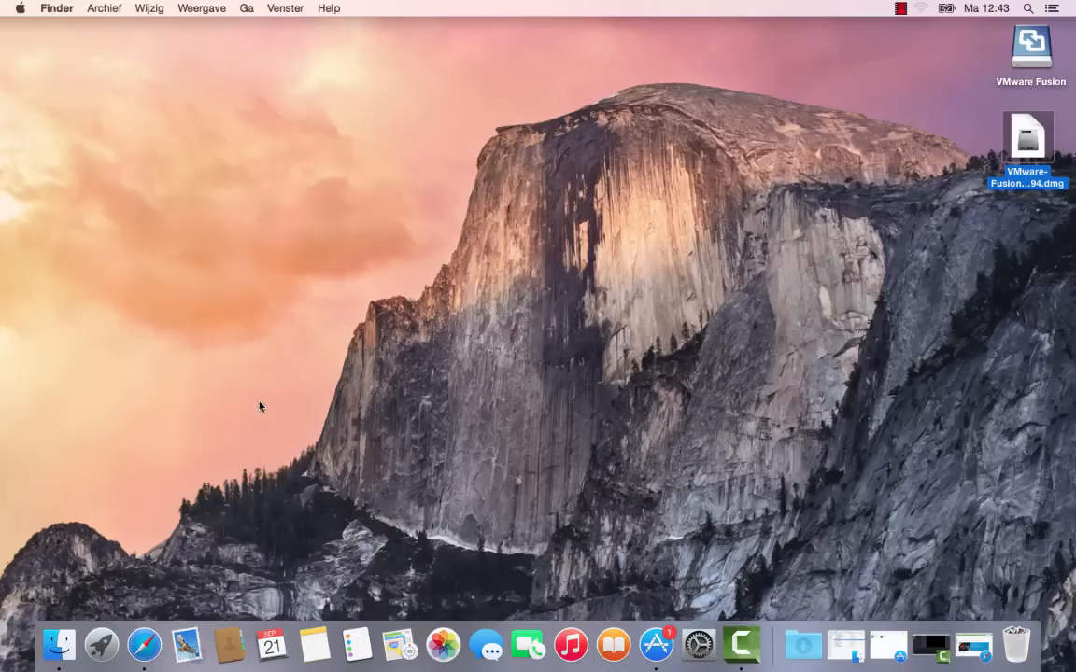
Run a Spotlight search that lists the VMware-Fusion-8.0.0-2985594.dmg file
text(camtasia 2)
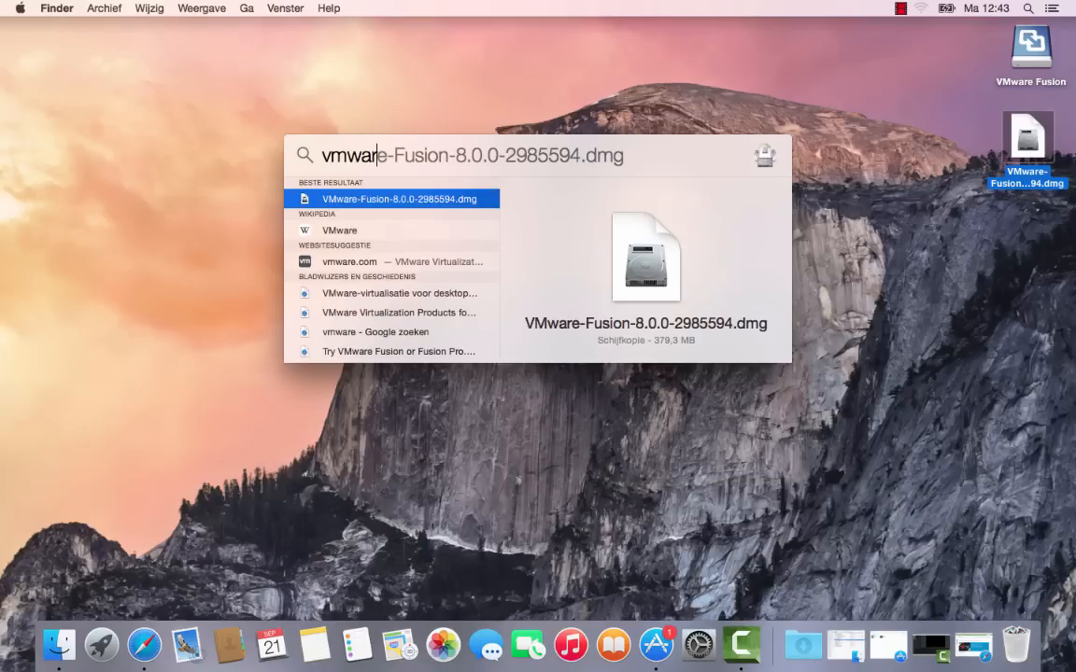
Dismiss Spotlight and reopen the VMware Fusion volume with the installer app selected
key(Escape)
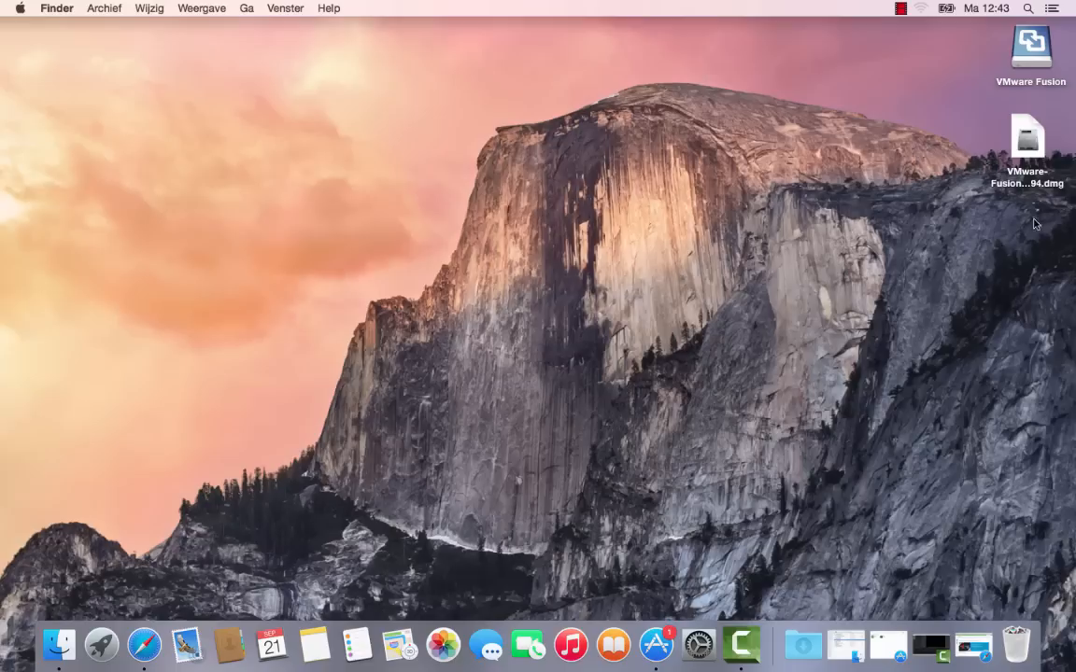
click(1031, 46)
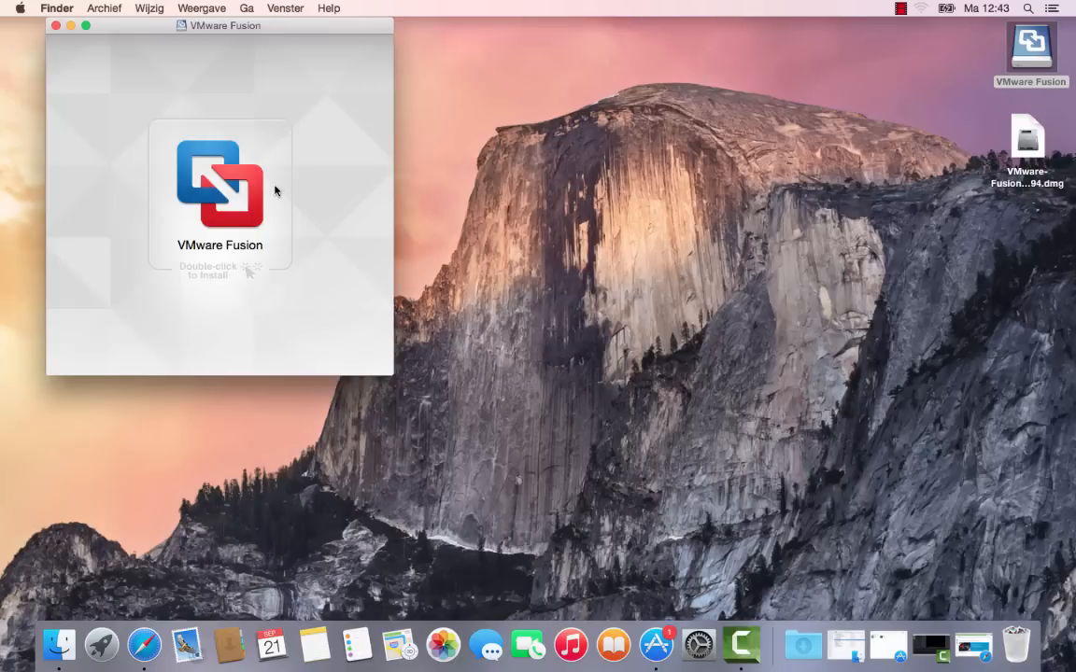
click(220, 183)
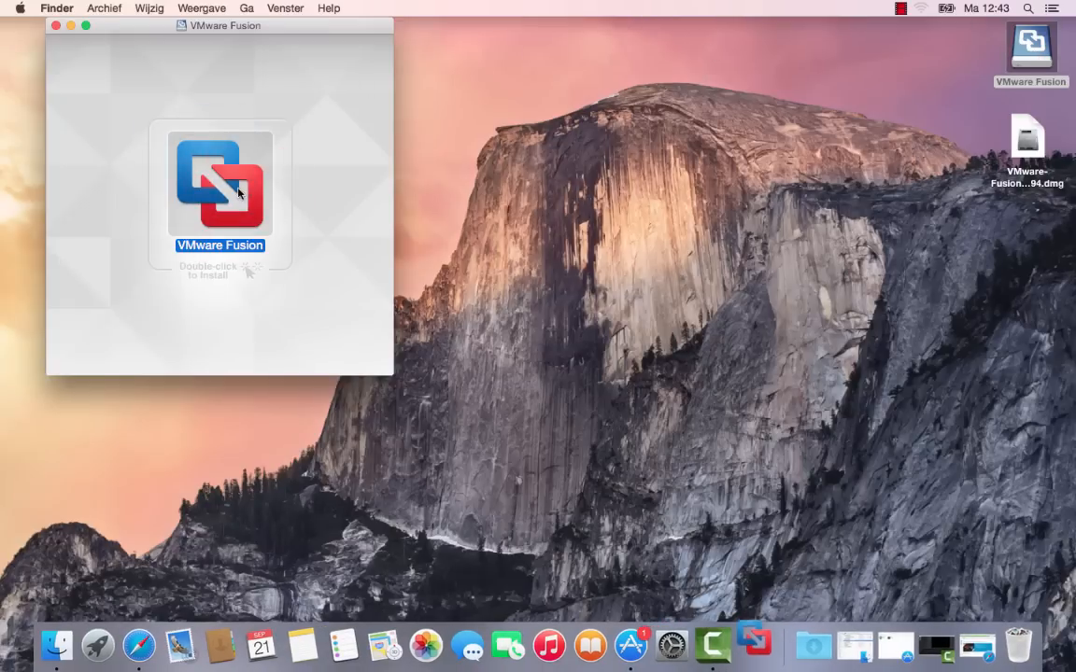
Launch VMware Fusion and authorise its one-time setup with the administrator password
double_click(219, 182)
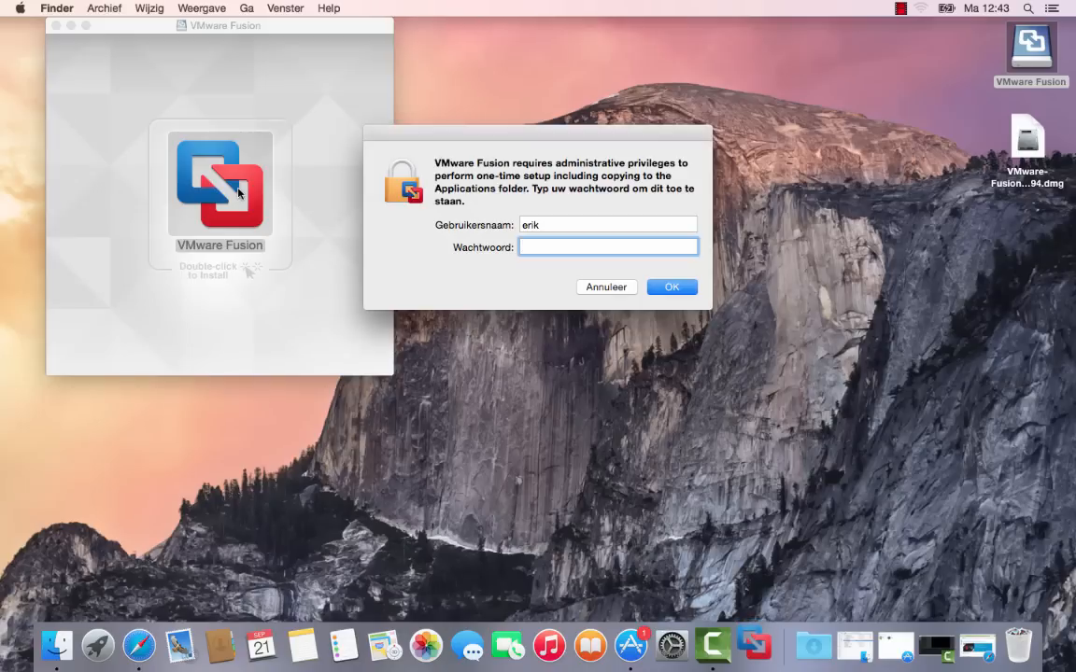
text(••••)
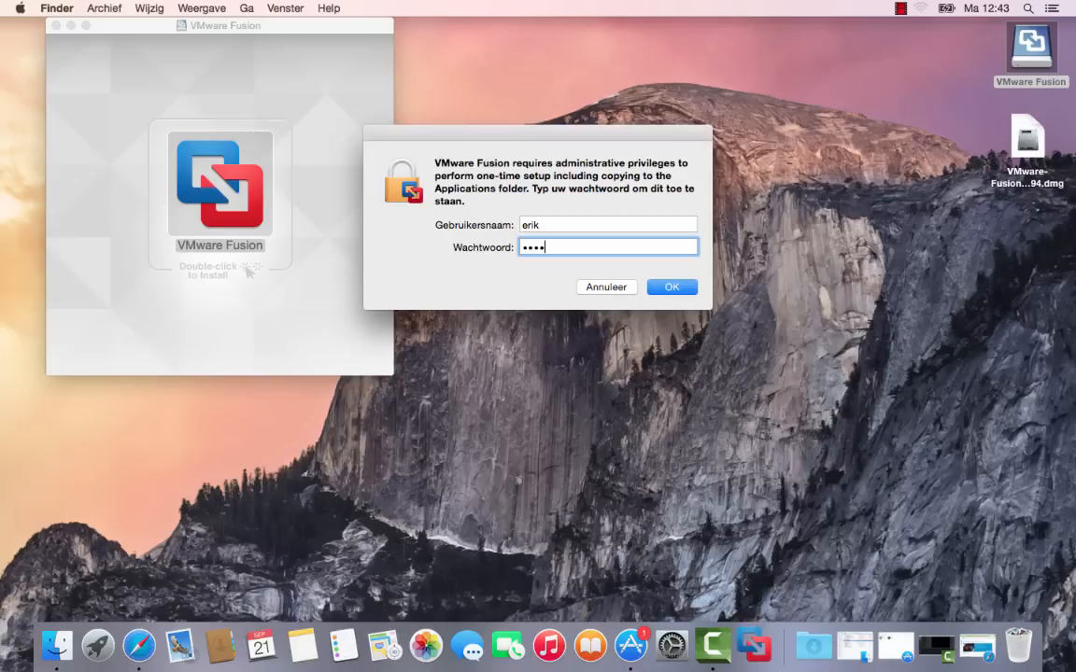
click(672, 287)
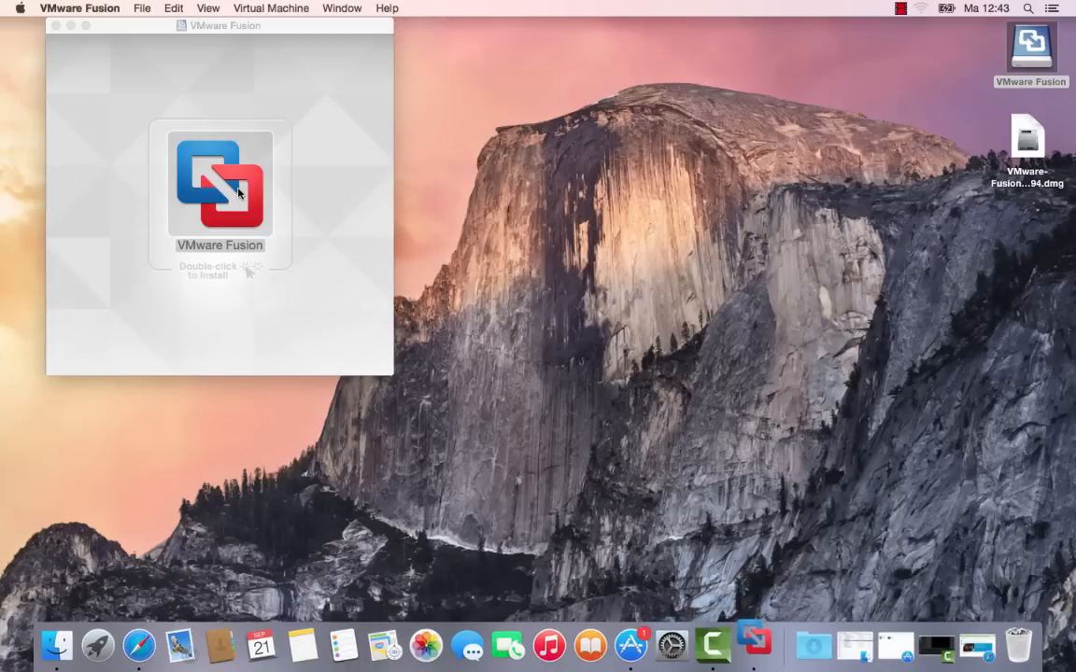
Accept the license agreement and choose the 30-day trial instead of a license key
double_click(220, 182)
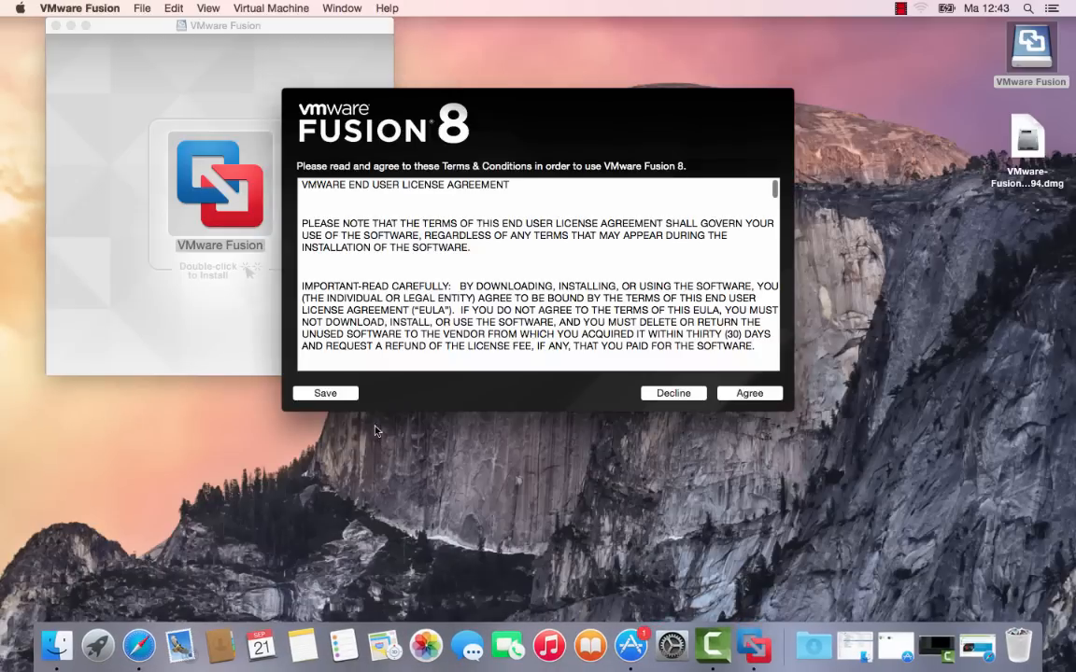
click(750, 392)
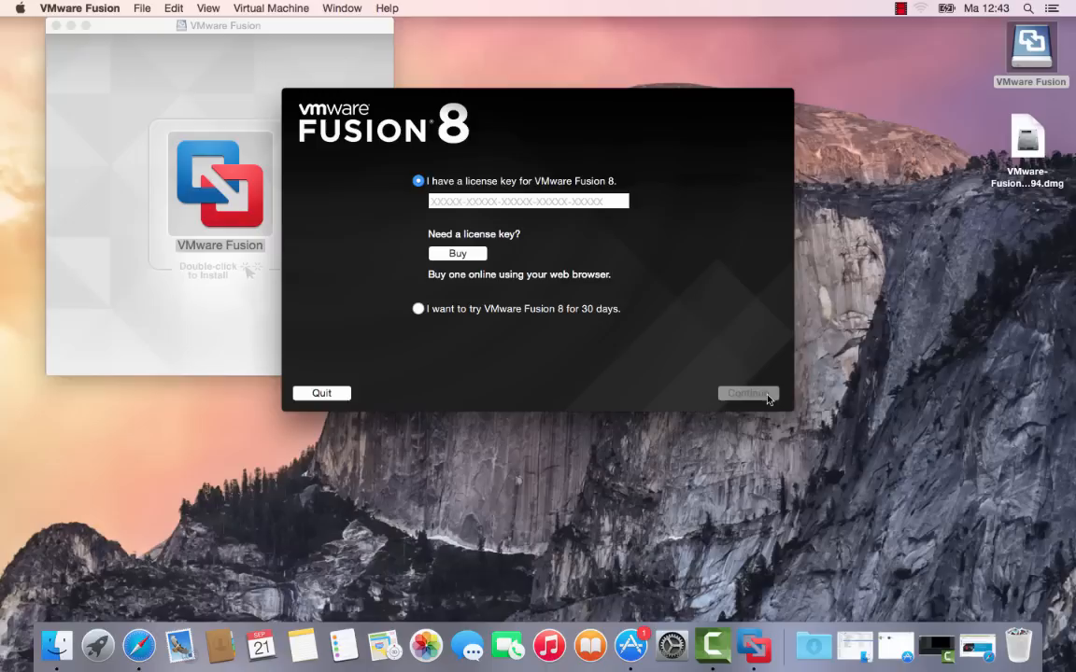
mouse_move(474, 266)
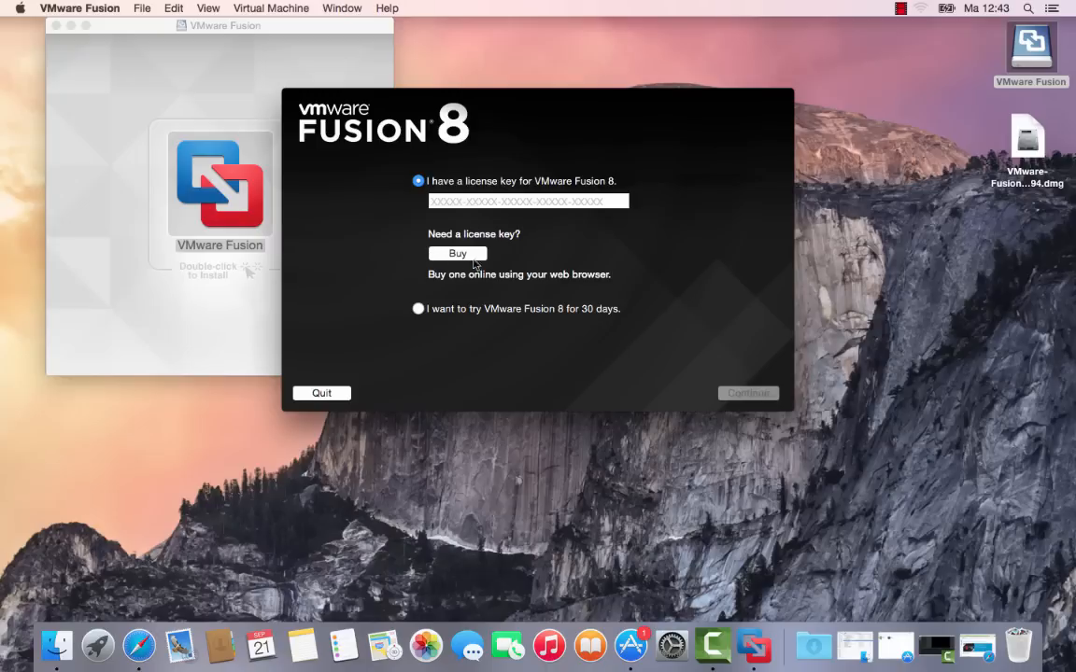
click(418, 309)
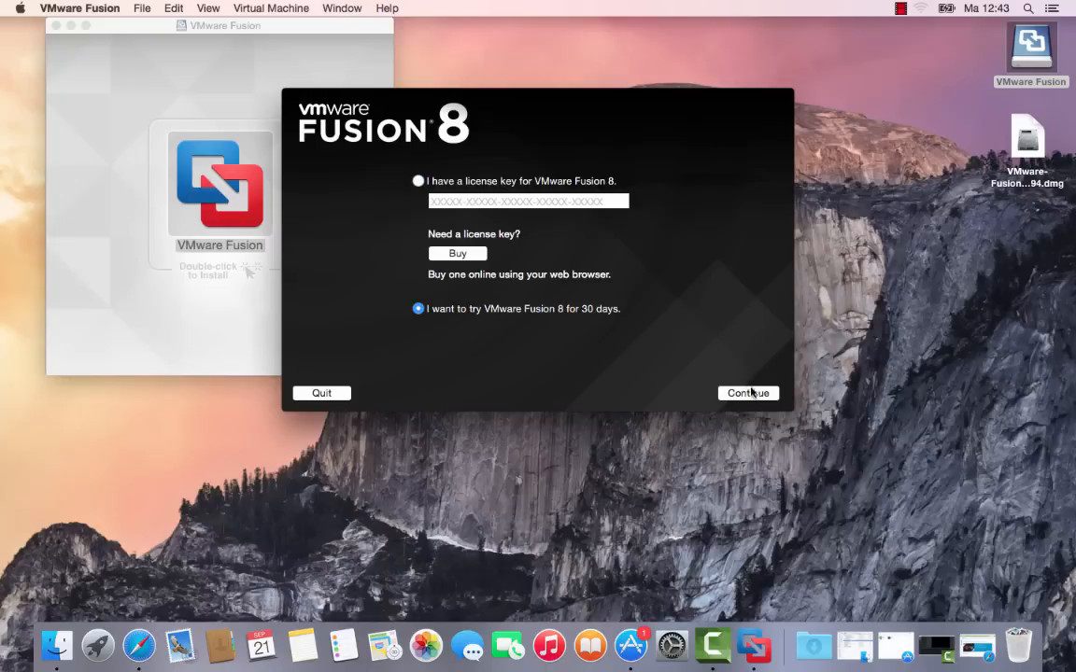
Reach the trial sign-up screen with the standard Try VMware Fusion 8 edition chosen
click(748, 392)
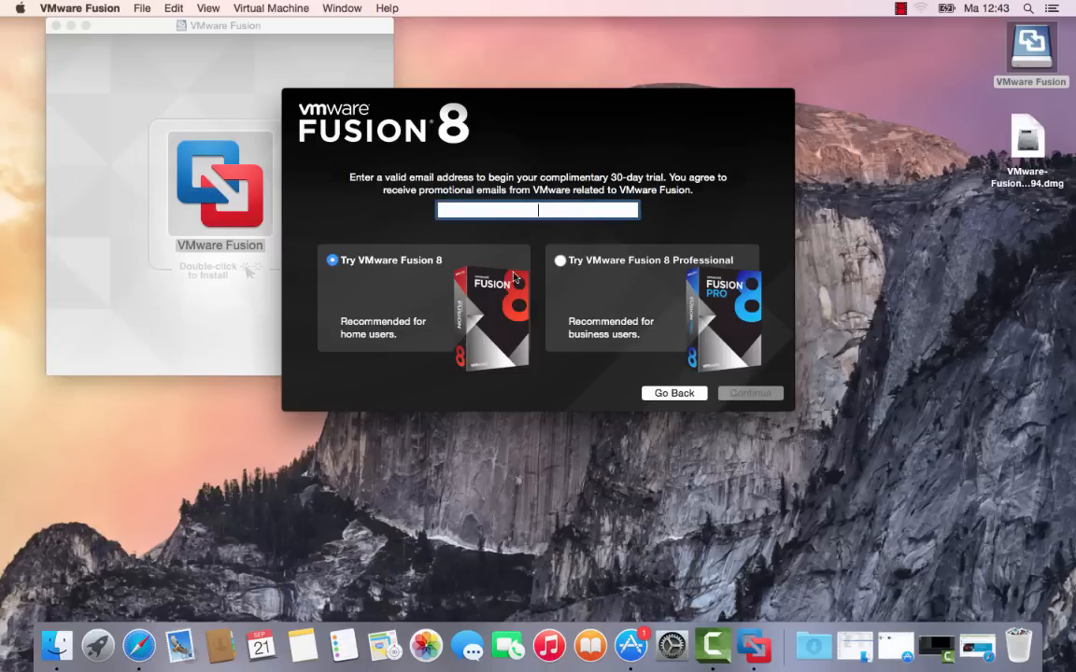
mouse_move(626, 351)
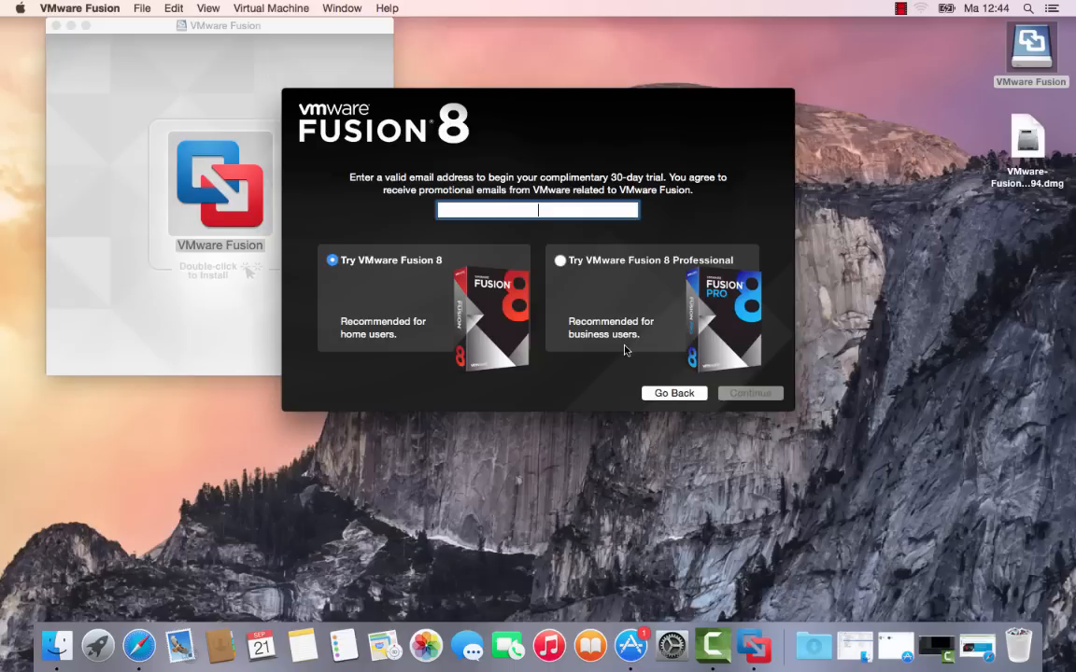
mouse_move(682, 407)
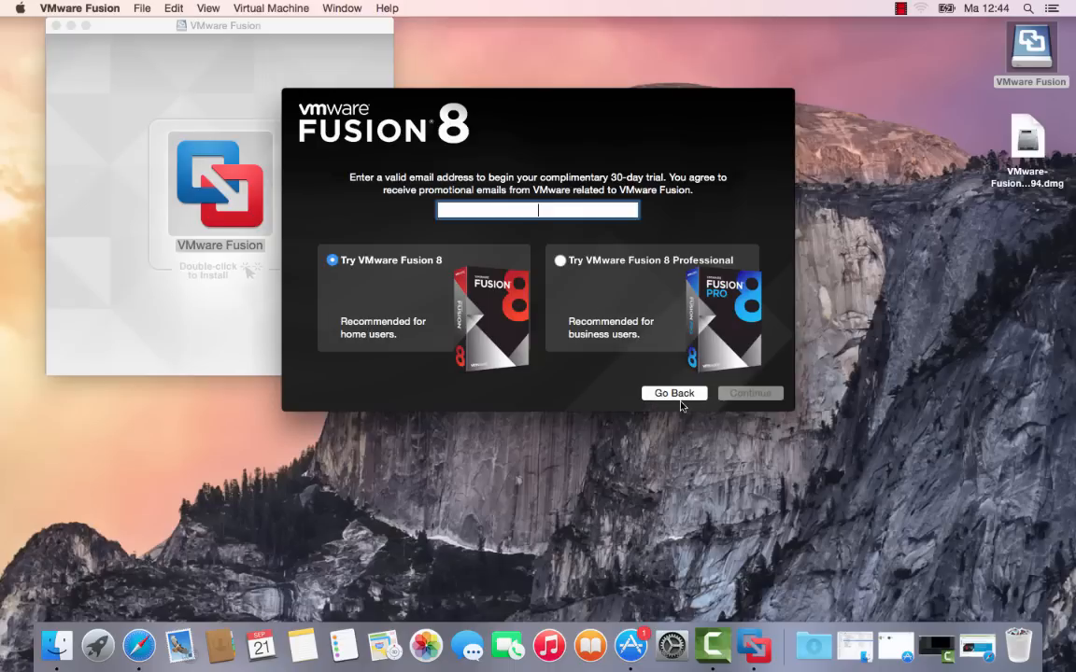
click(674, 393)
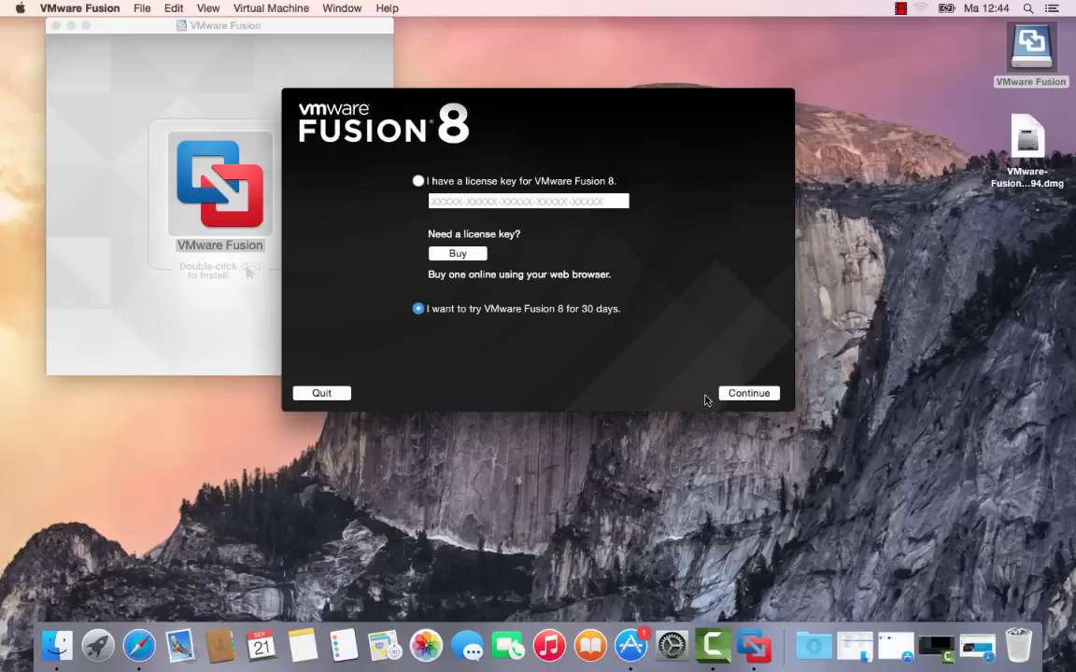
click(749, 392)
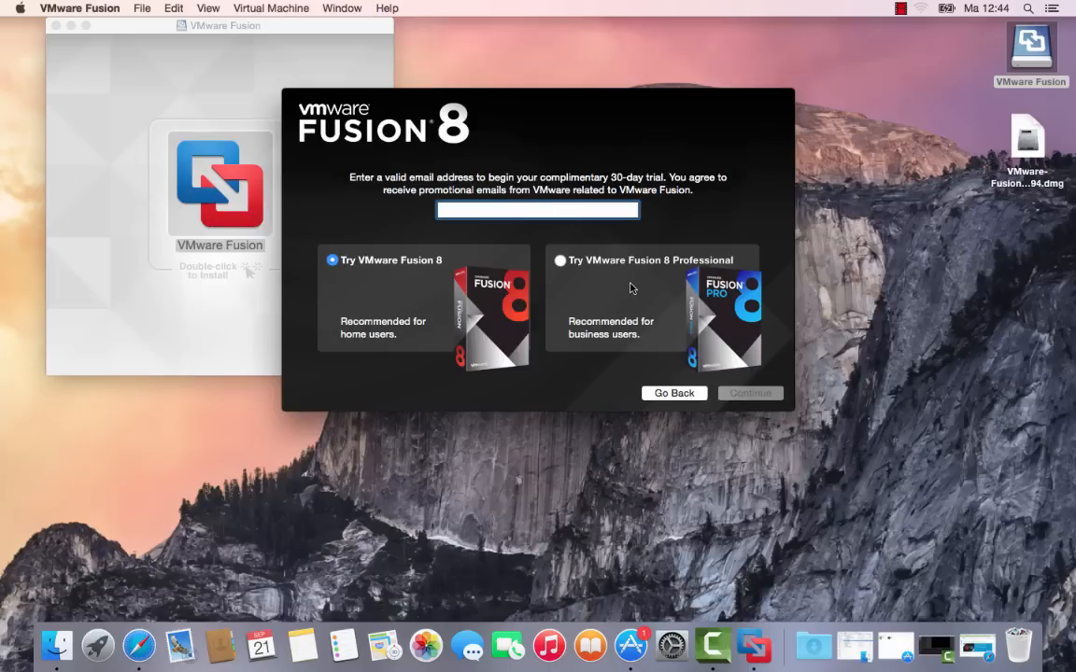
mouse_move(483, 374)
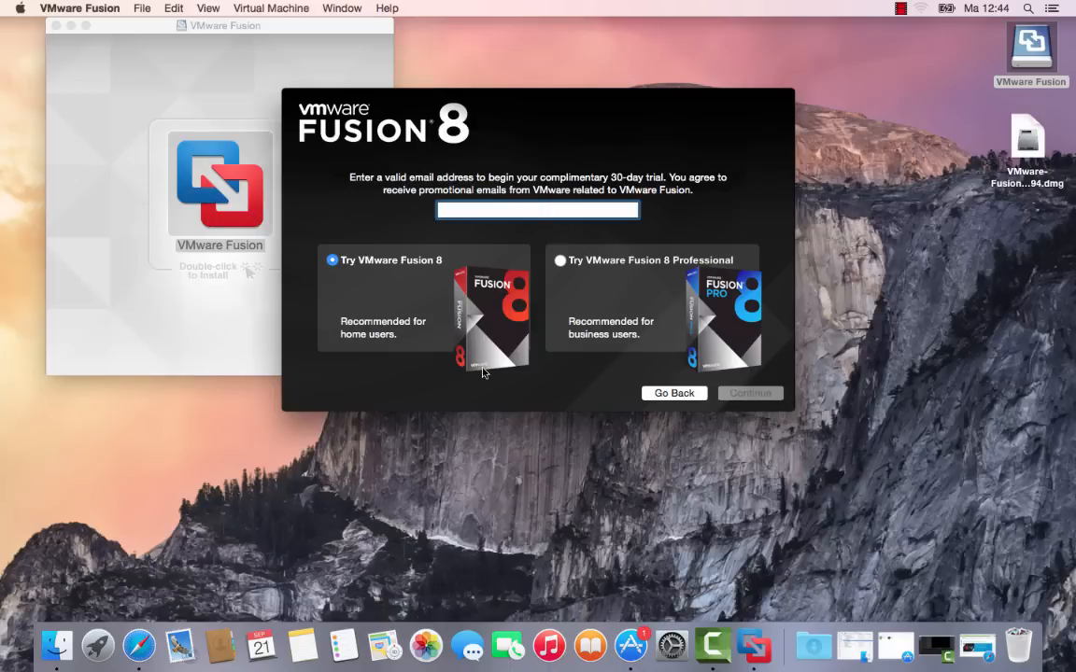
click(537, 210)
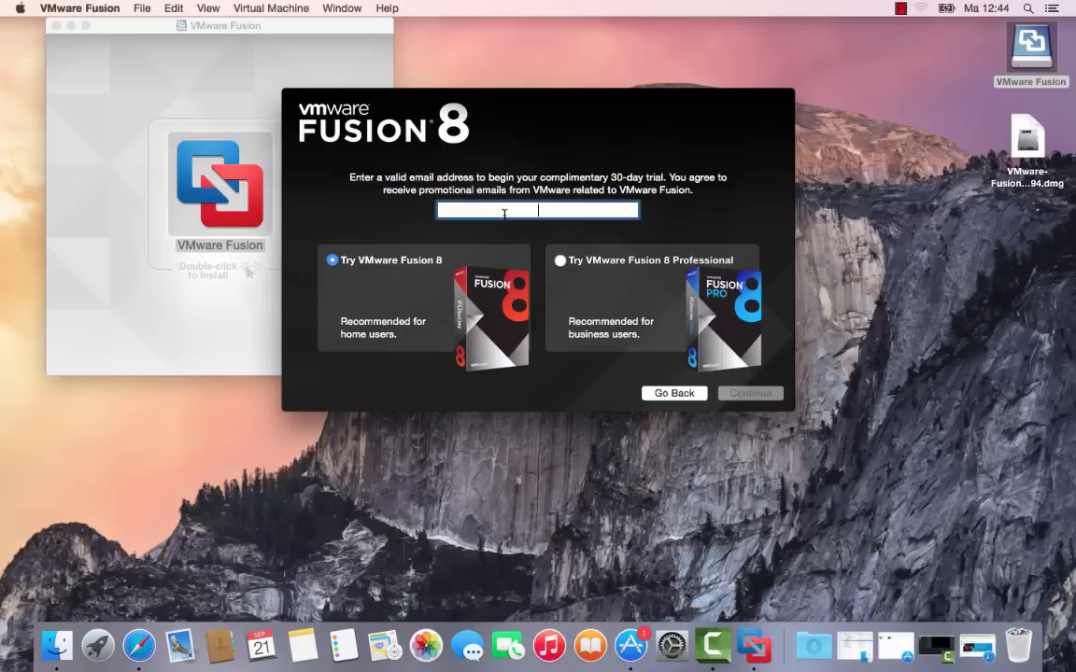
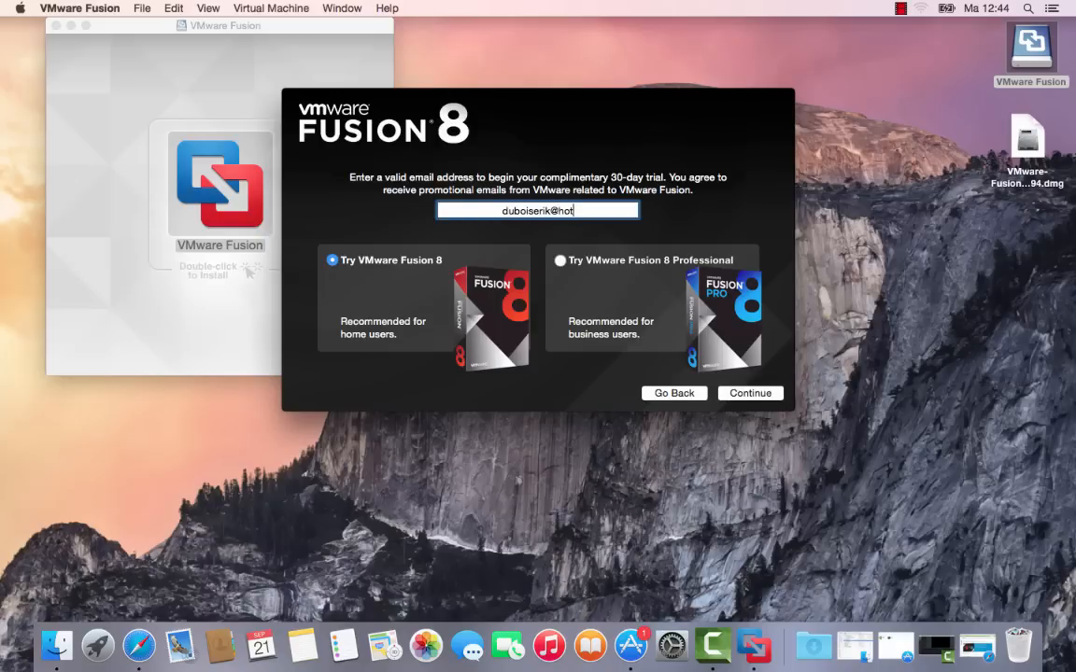
Submit the email ending 'mail.com', authorise with the admin password and untick helping improve VMware Fusion
text(mail.com)
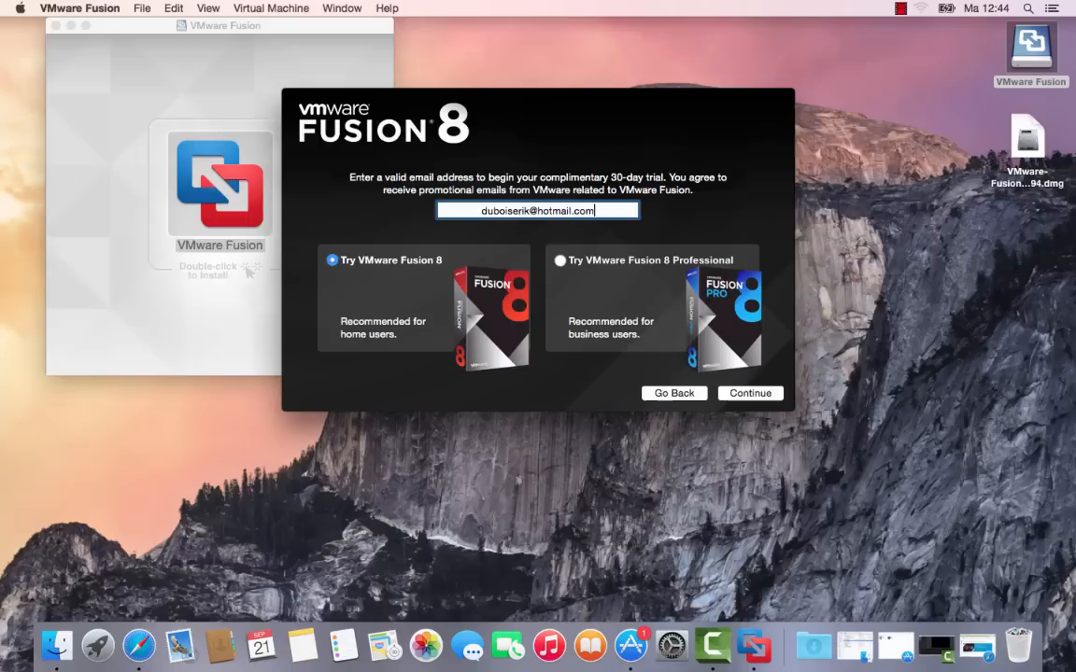
click(750, 393)
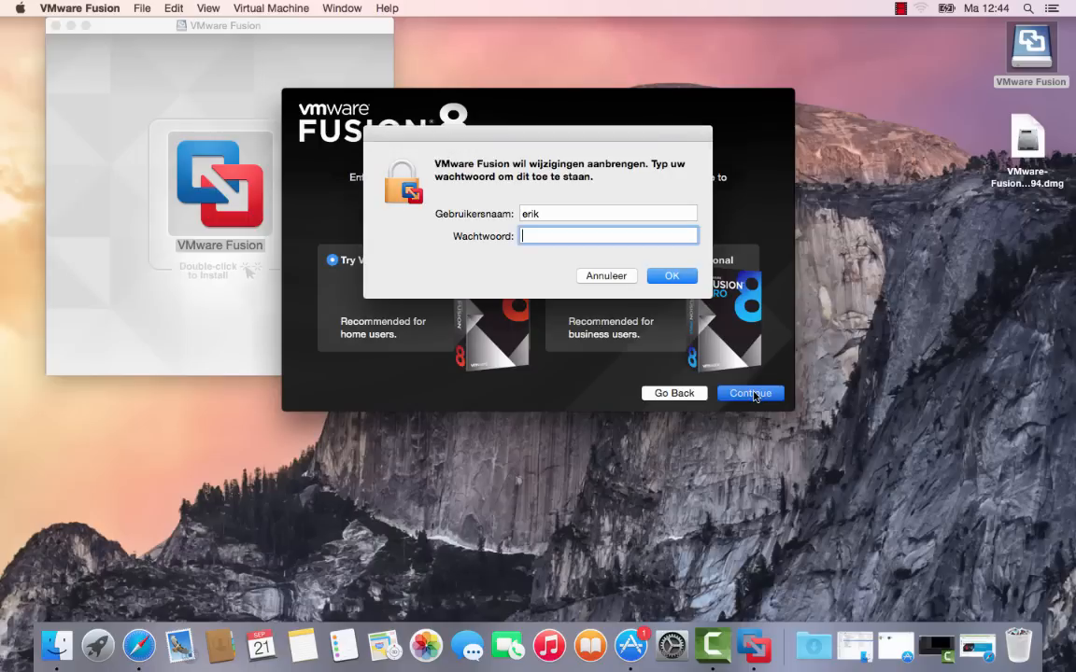
text(••••)
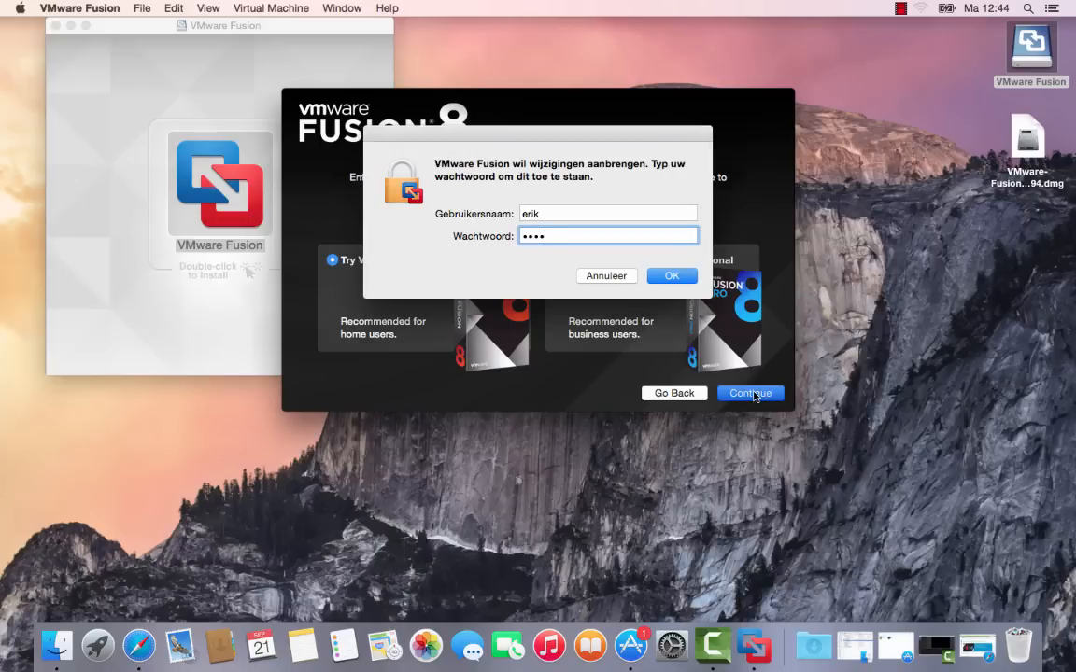
click(672, 275)
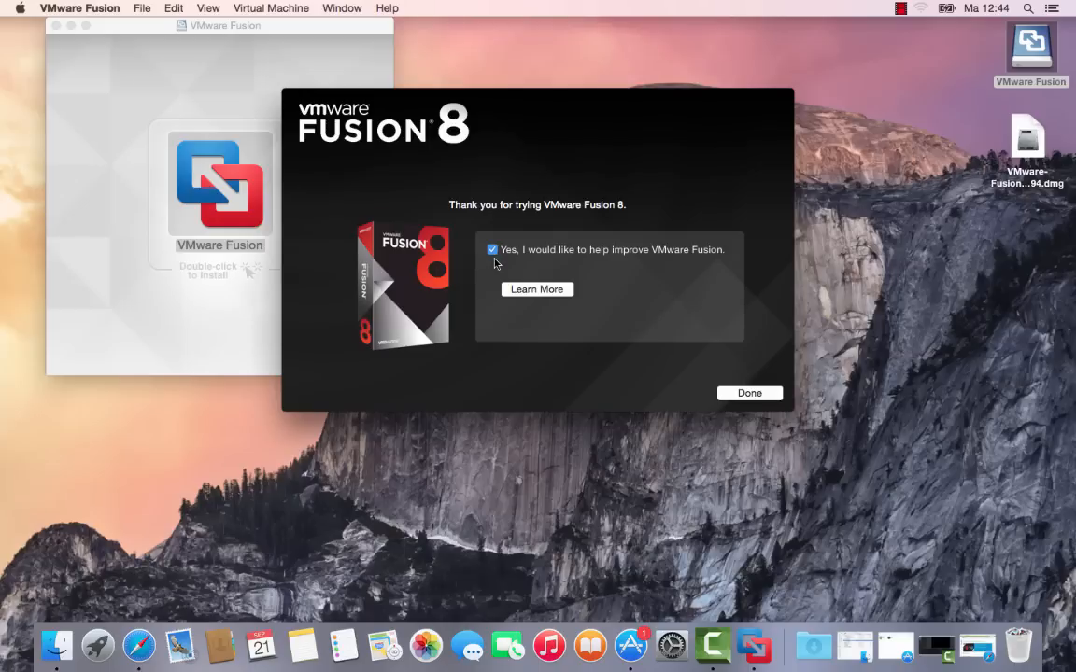
click(492, 249)
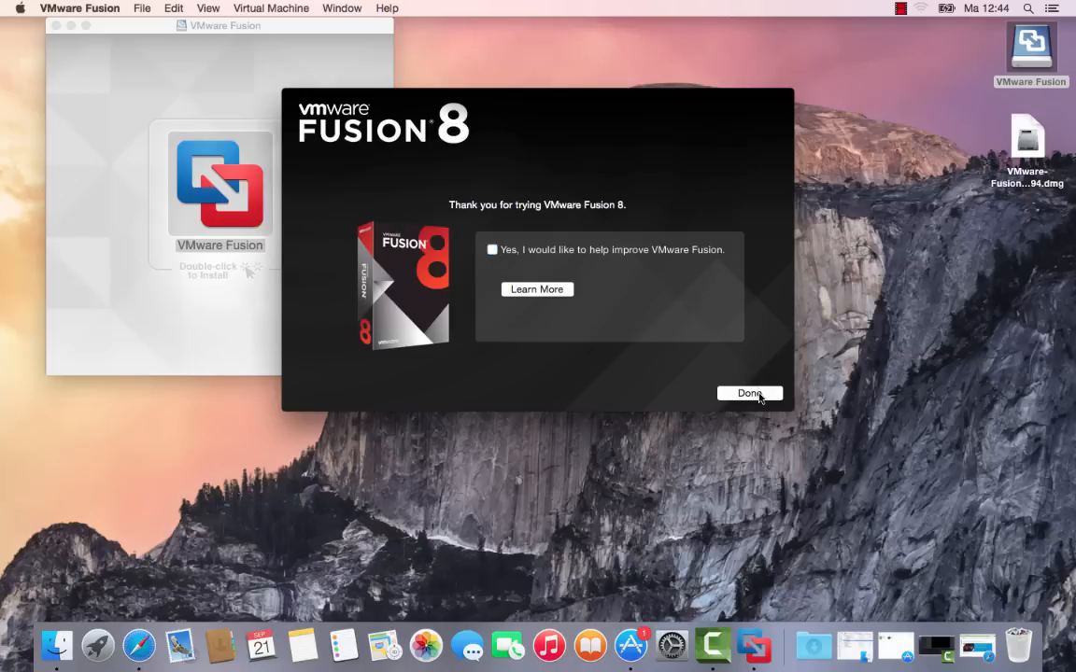
Finish trial activation and choose 'Create a custom virtual machine' as the method
click(749, 393)
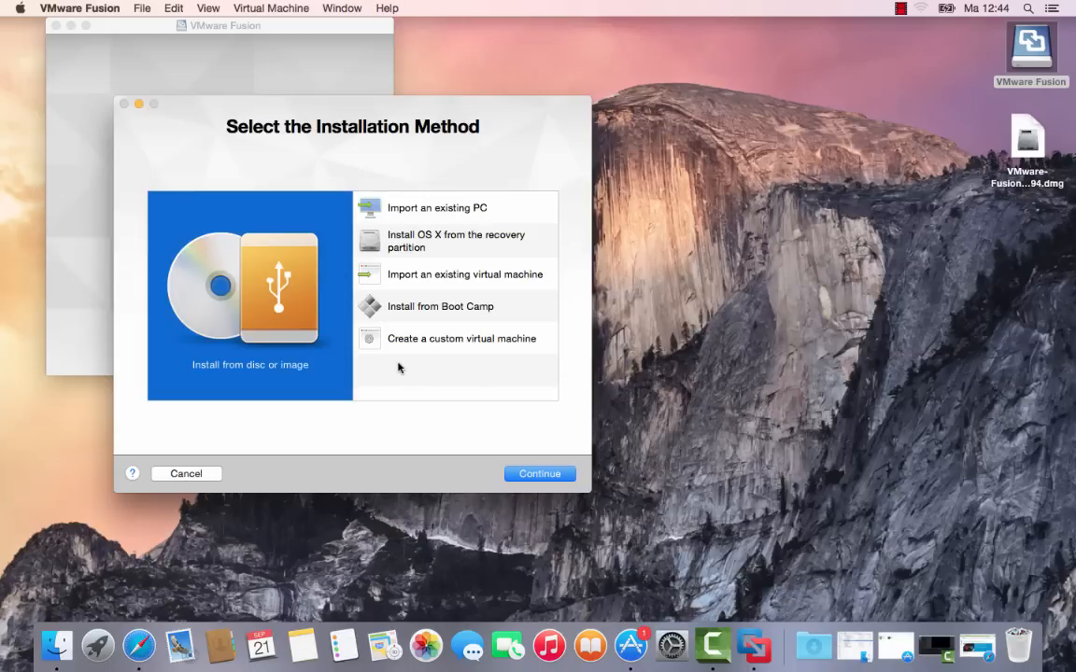
mouse_move(413, 109)
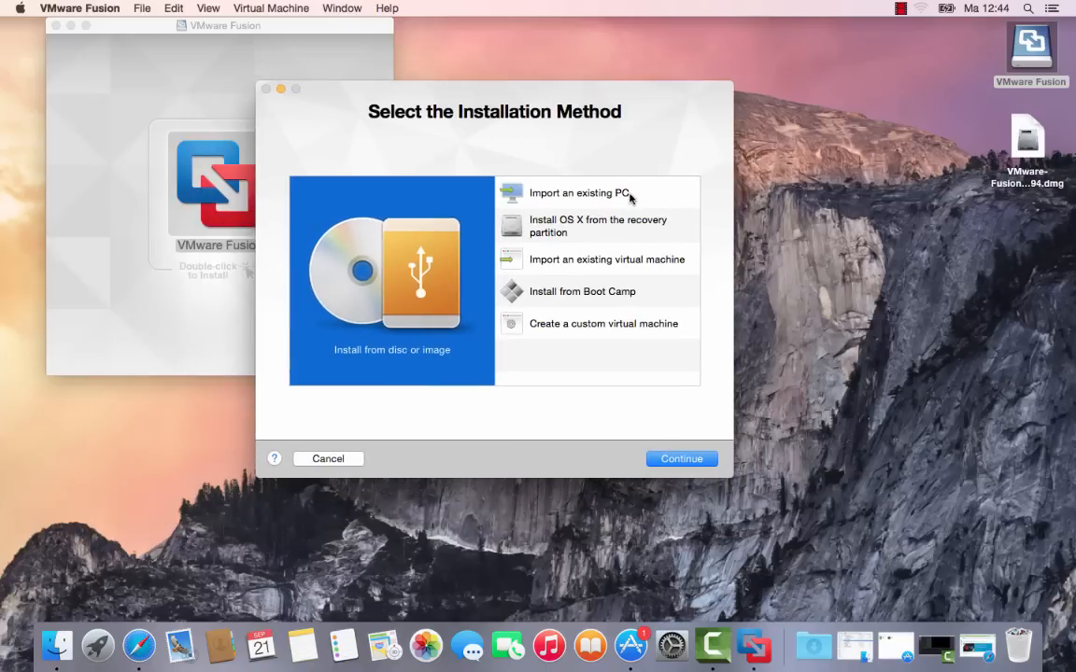
mouse_move(552, 271)
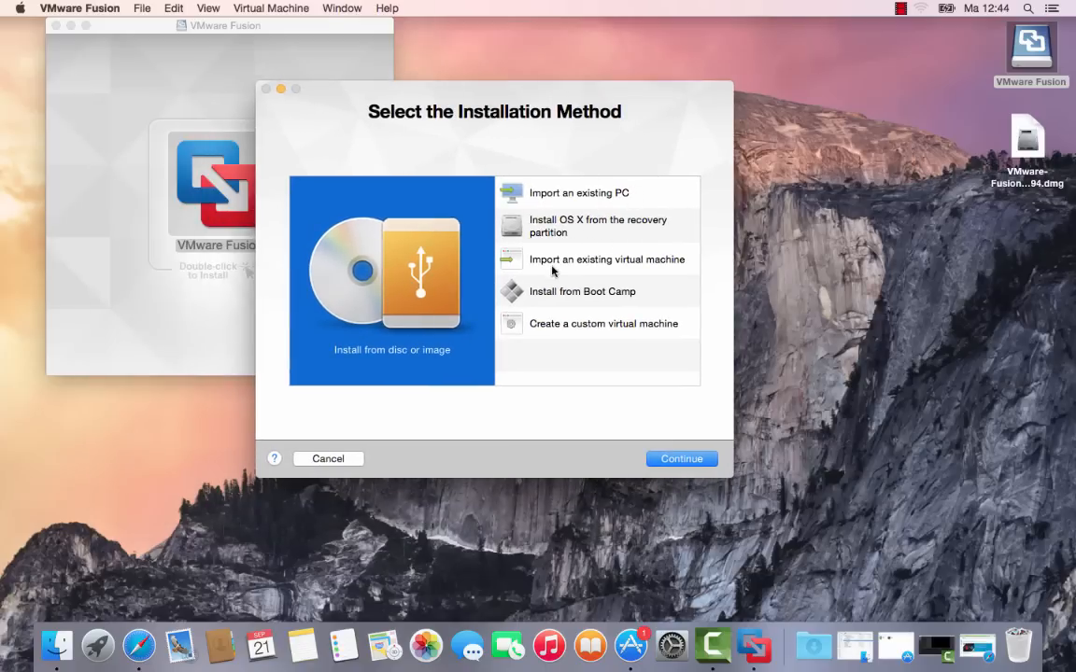
mouse_move(560, 299)
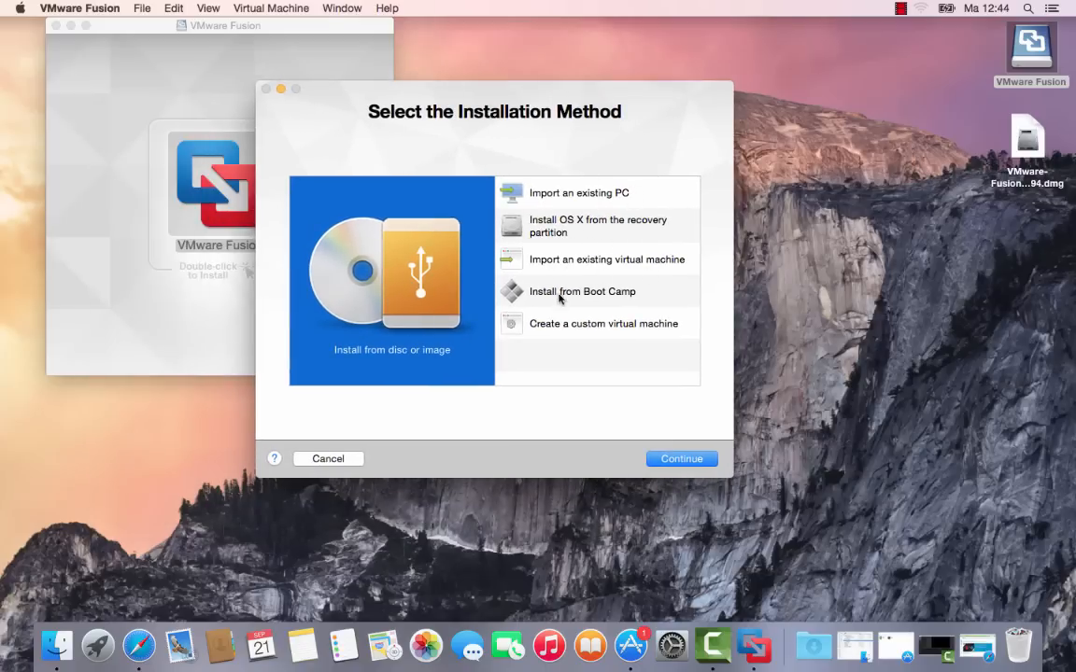
mouse_move(584, 334)
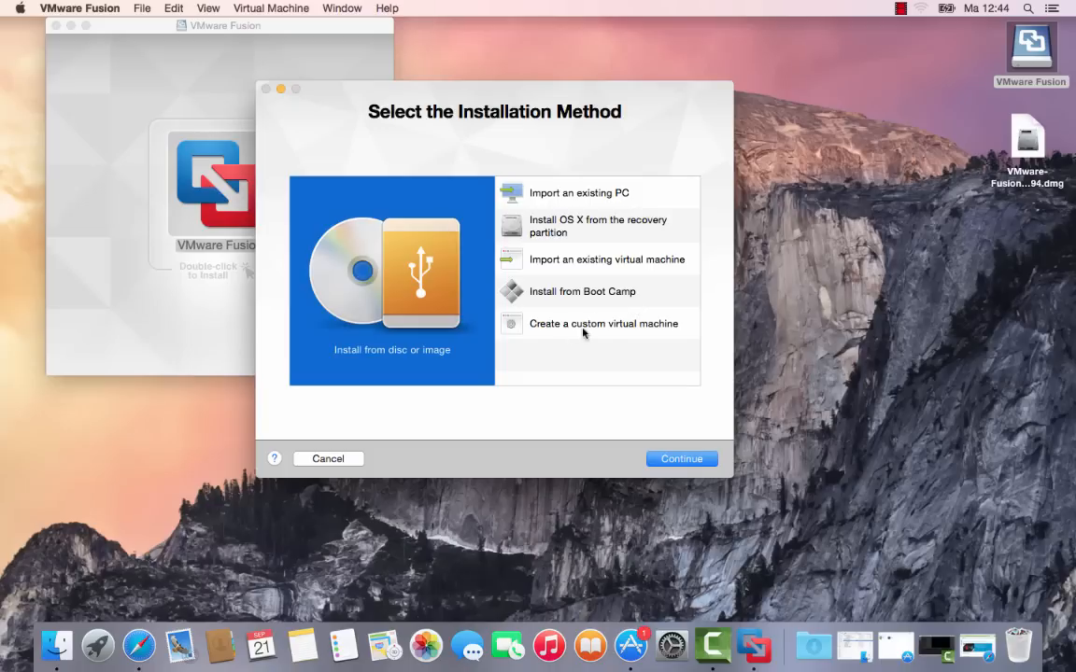
click(603, 323)
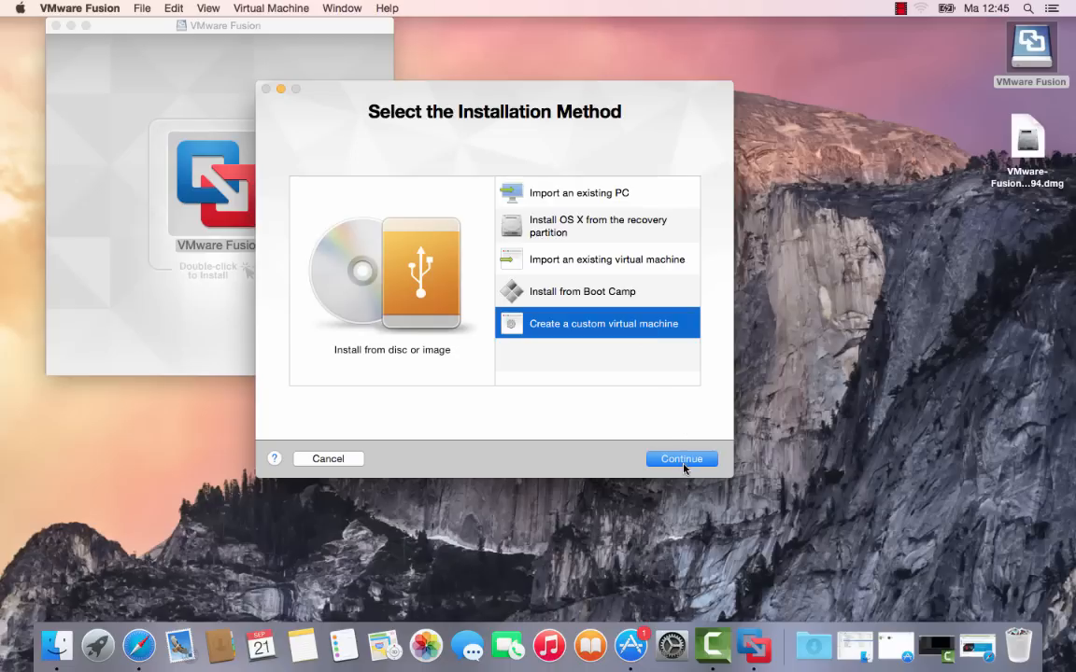
Set Microsoft Windows > Windows 10 x64 as the guest operating system
click(680, 458)
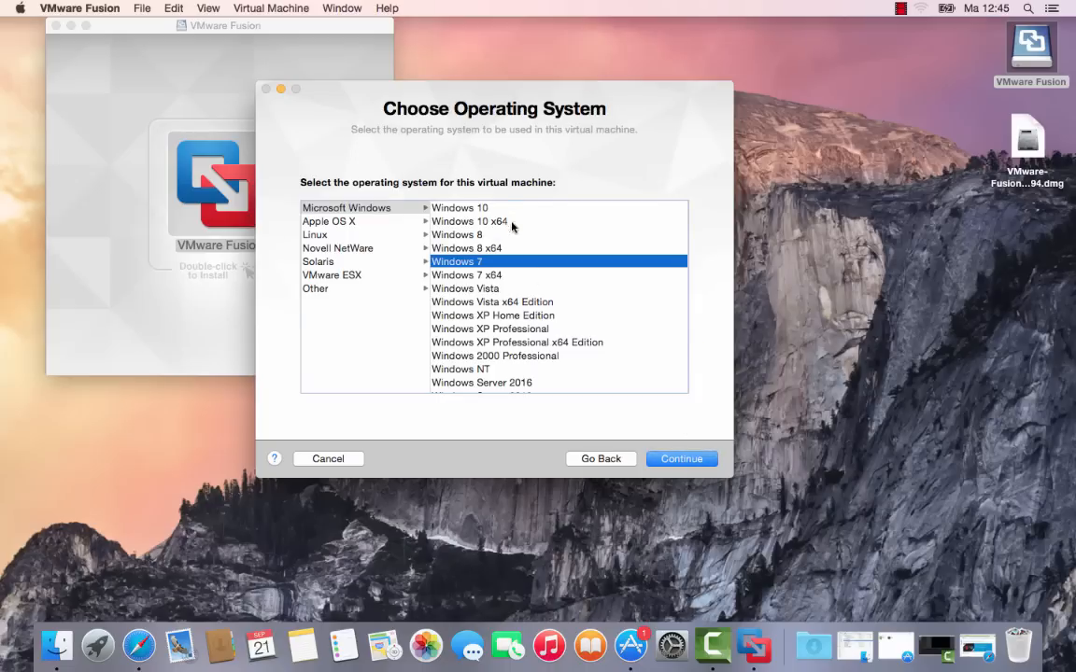
click(459, 207)
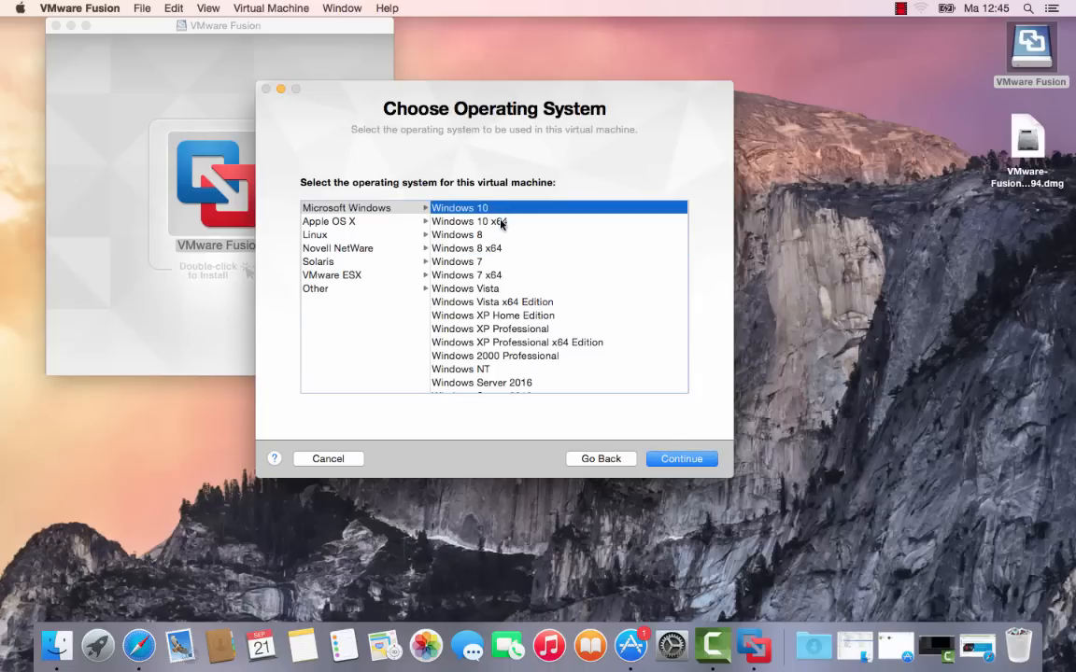
click(469, 221)
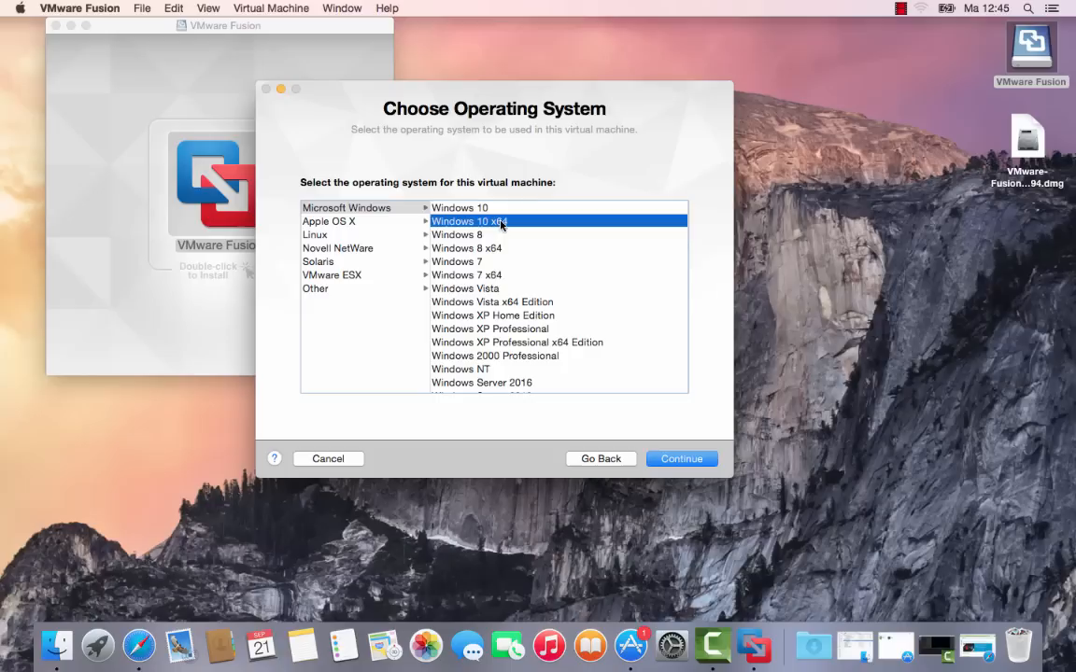
mouse_move(529, 263)
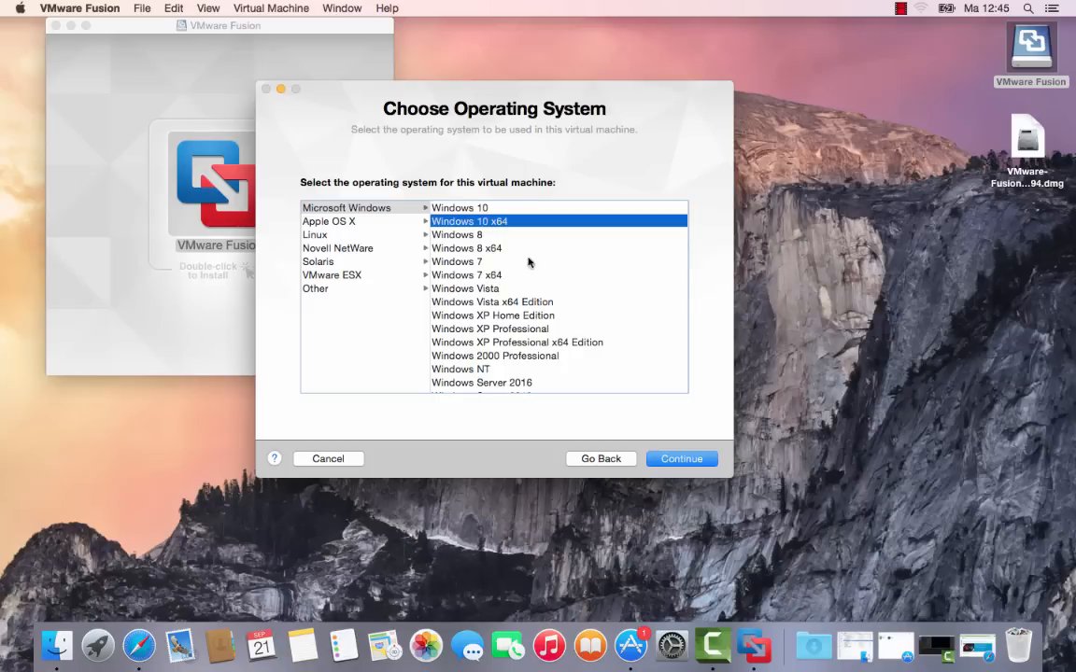
click(681, 459)
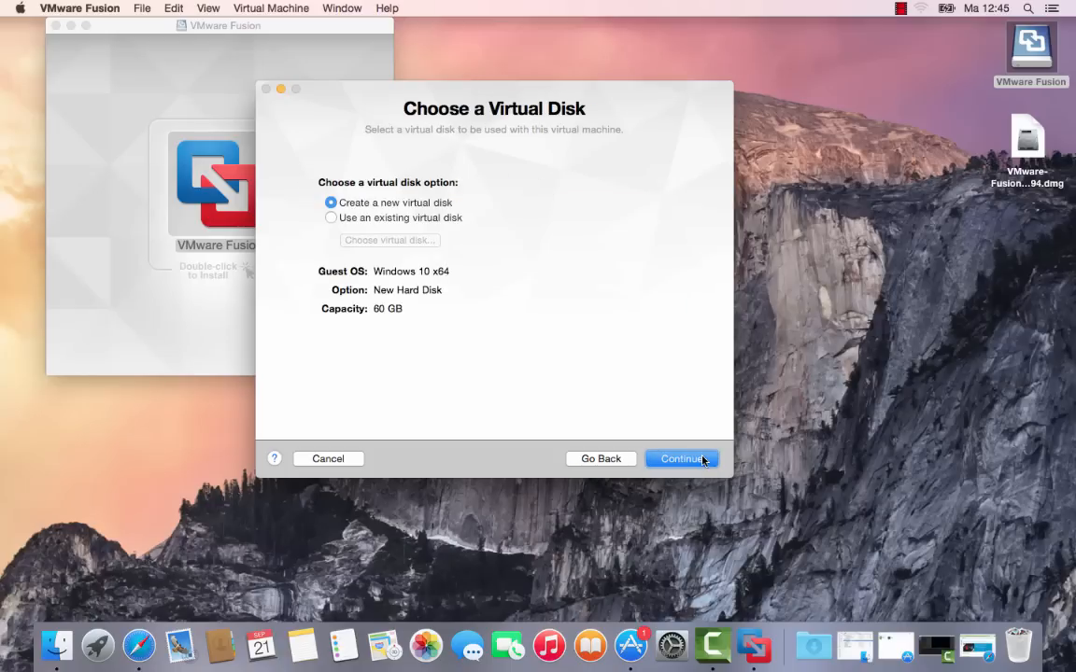
Keep a new 60 GB virtual disk and reach the Finish summary
click(681, 459)
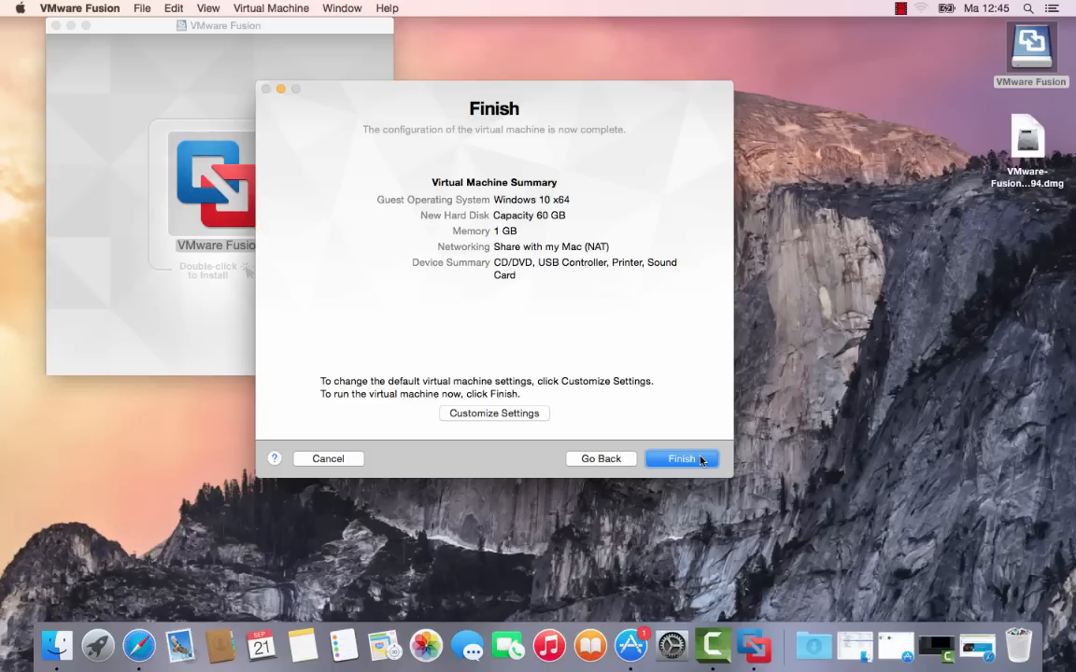
mouse_move(558, 226)
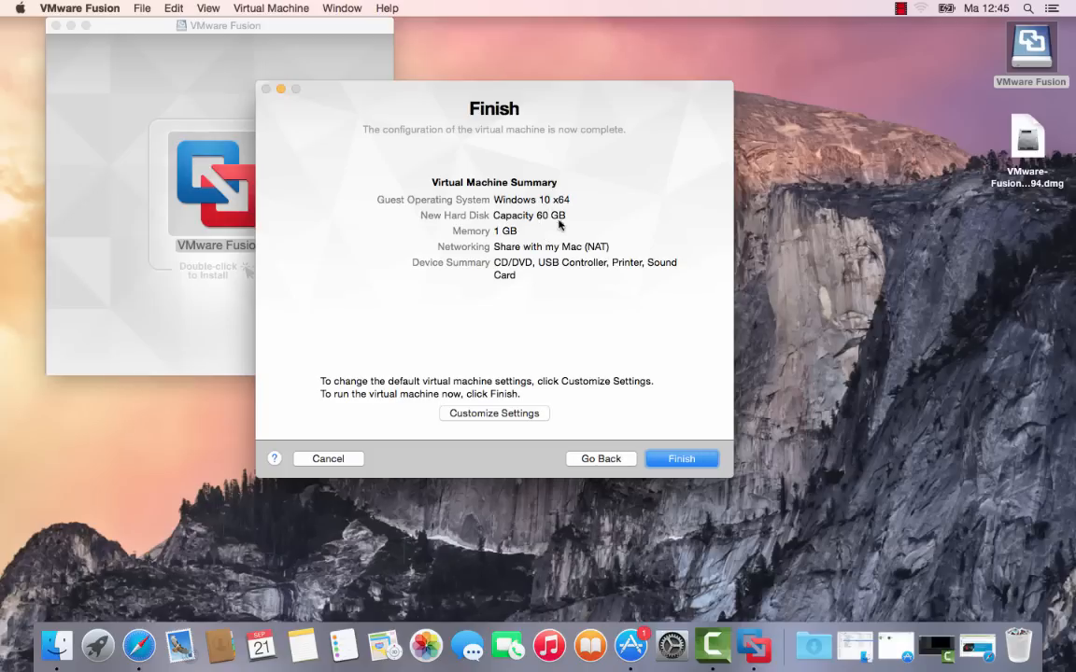
mouse_move(551, 220)
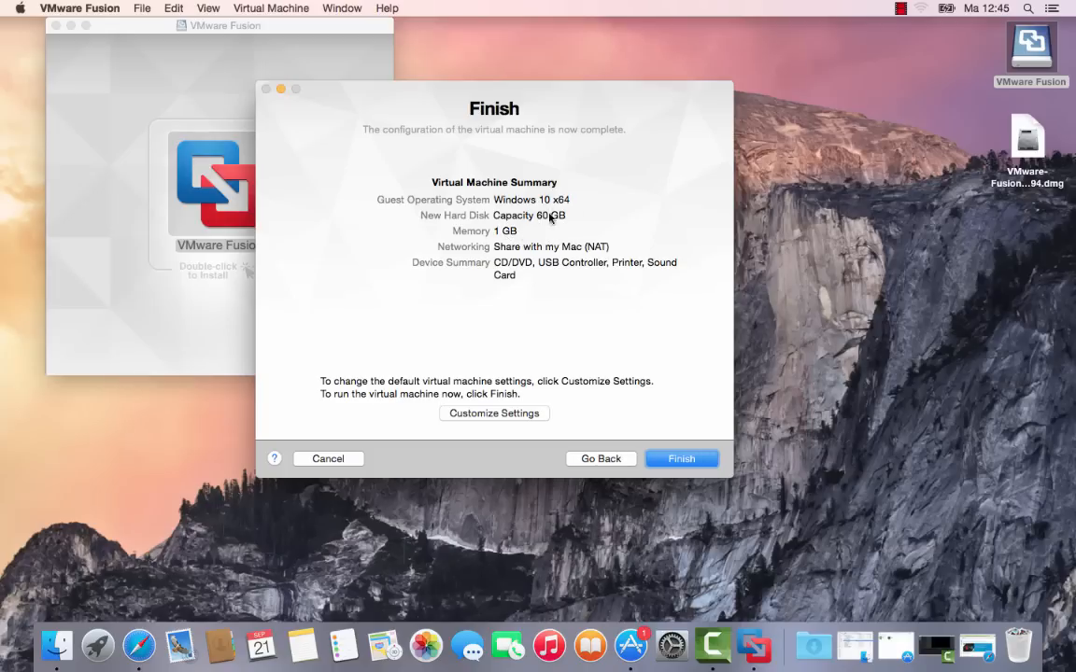
mouse_move(550, 226)
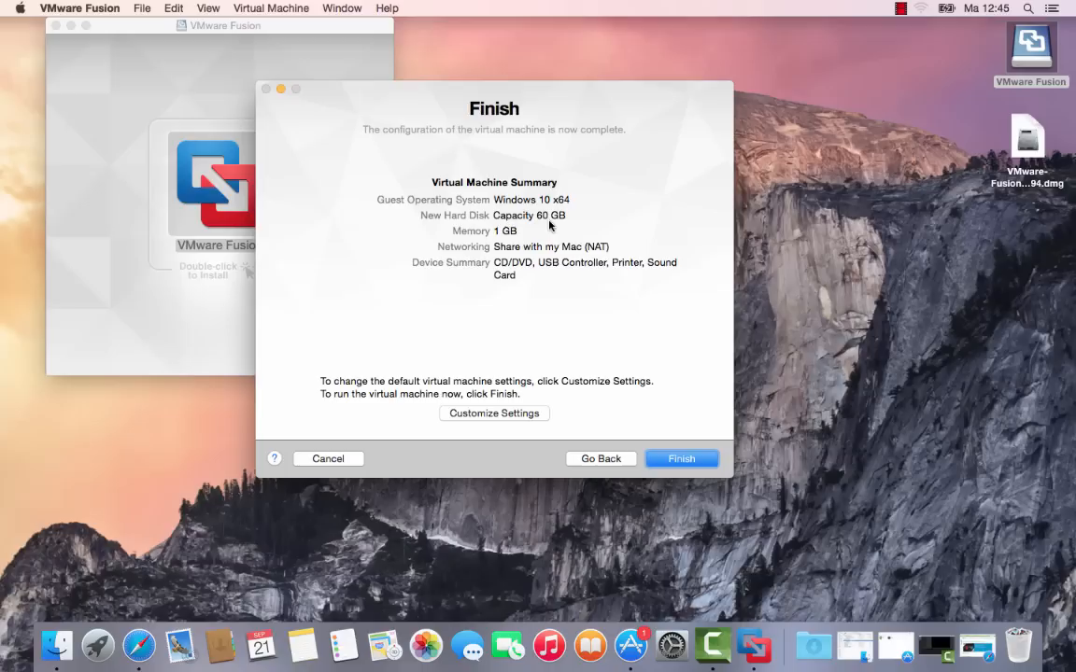
mouse_move(653, 432)
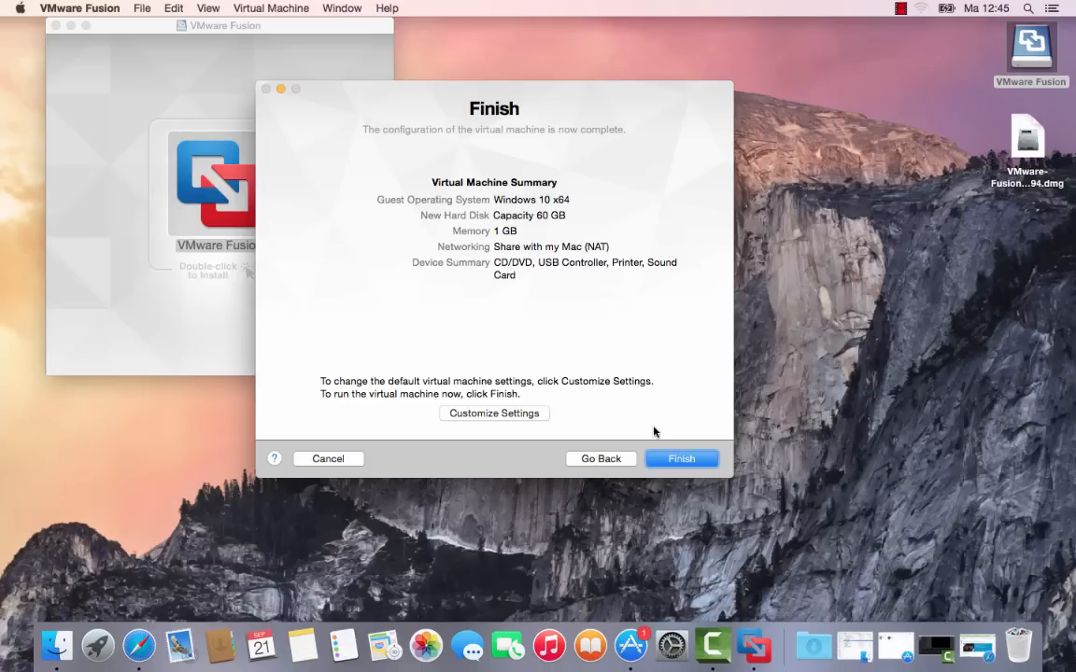
Finish the wizard and save the VM as Windows 10 x64 in the Virtual Machines folder
click(680, 459)
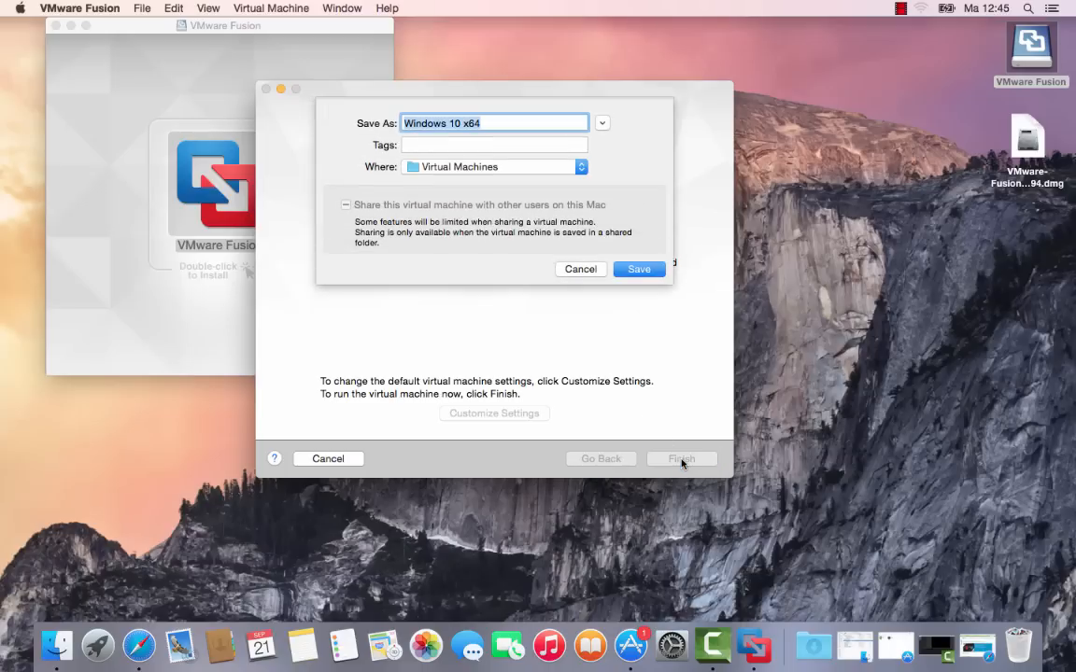
click(601, 123)
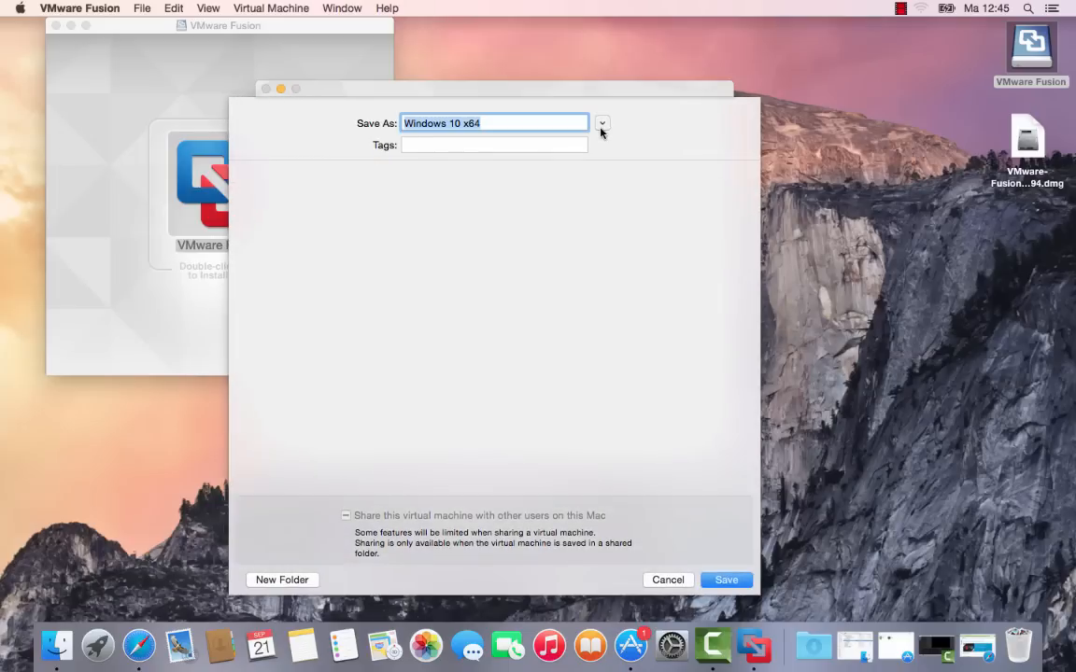
click(603, 122)
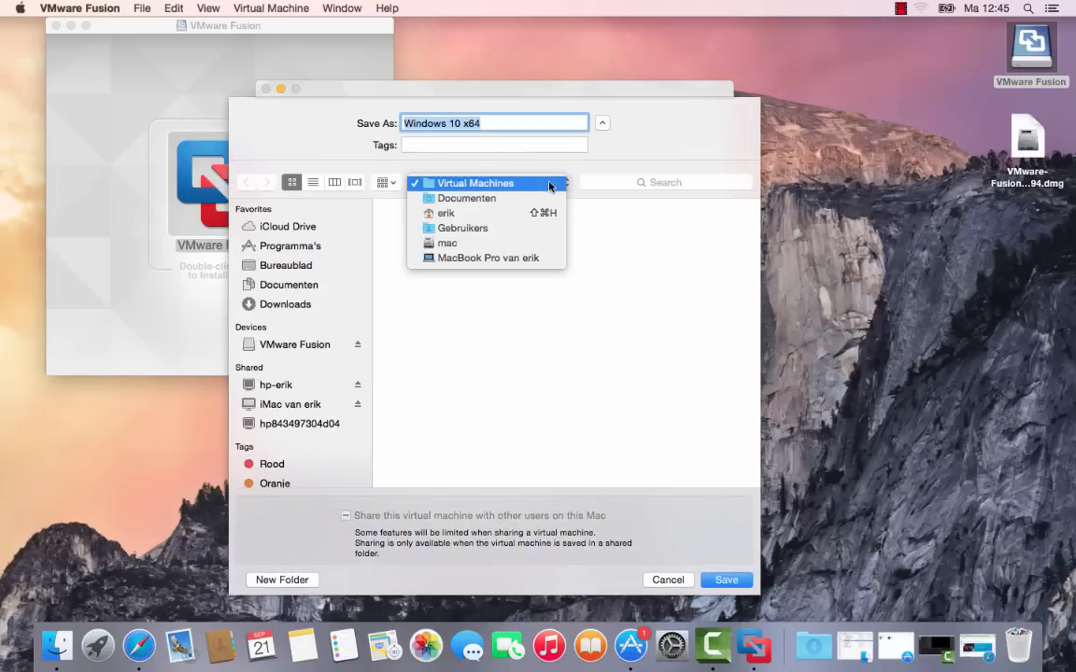
mouse_move(595, 157)
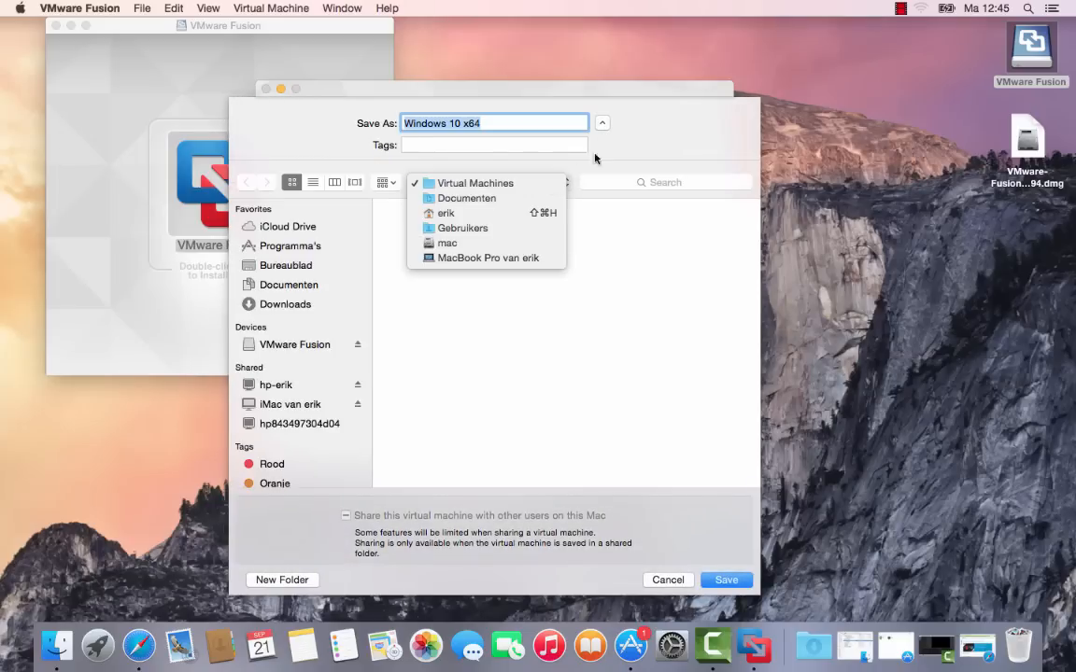
click(475, 183)
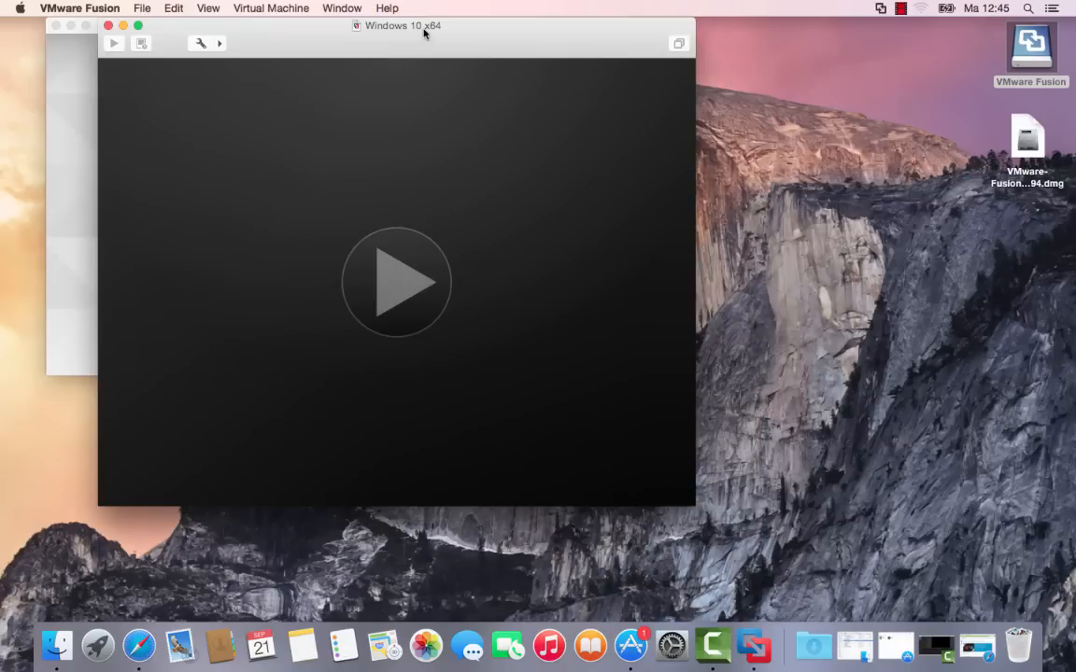
Power on the new Windows 10 x64 virtual machine
click(396, 282)
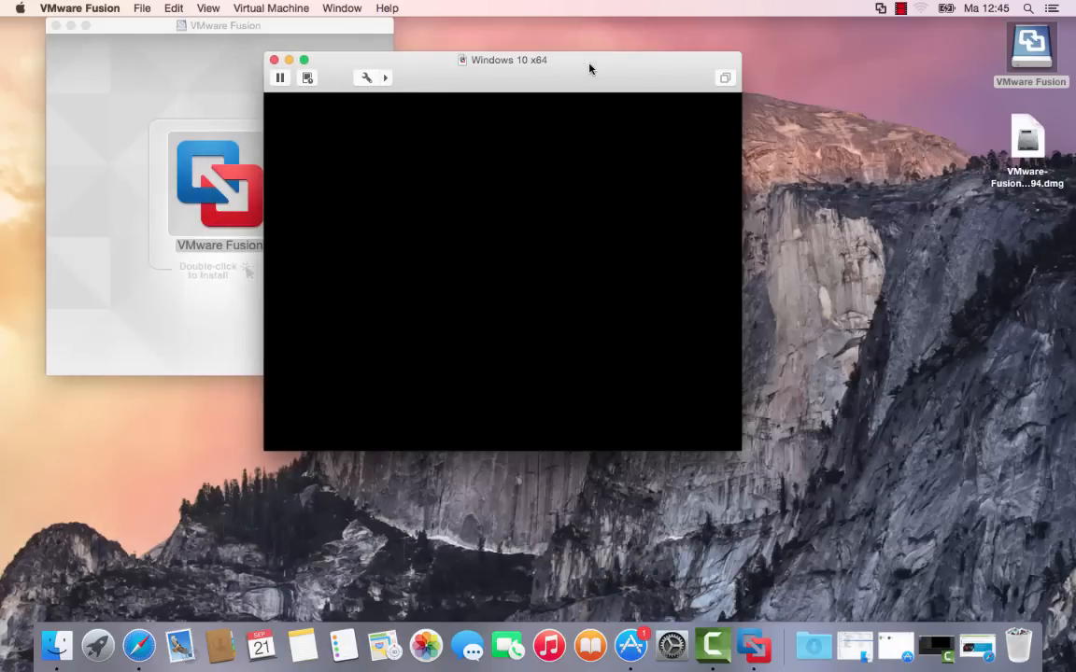